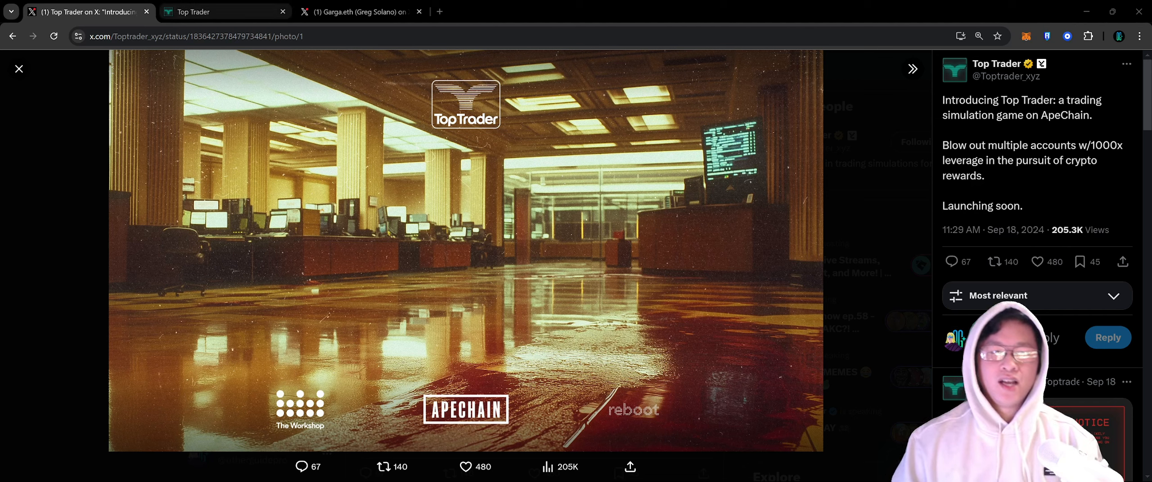
Read the Top Trader site's sim-trading competition and 10,000 USDN entry fee sections
left_click(221, 11)
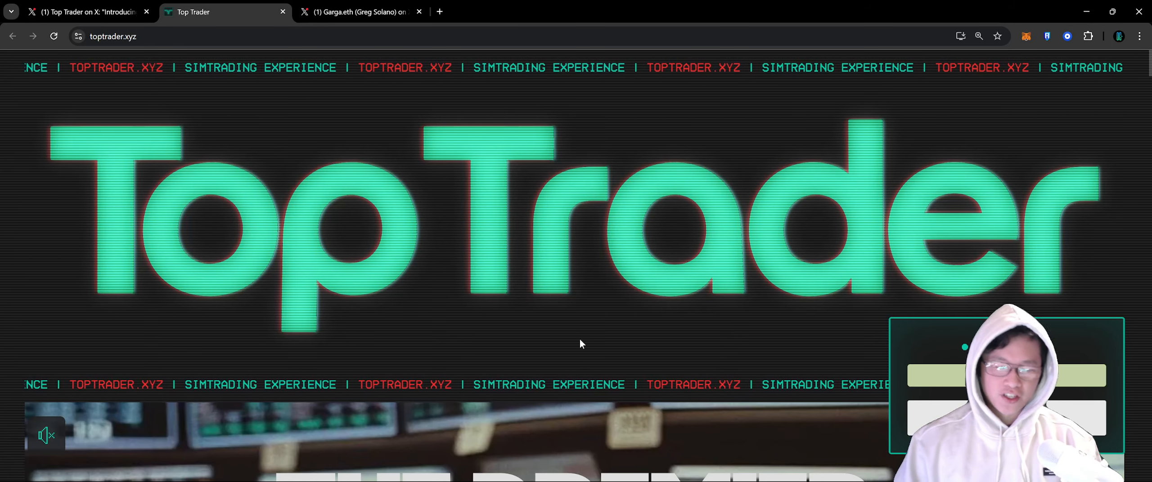
scroll("down", 3)
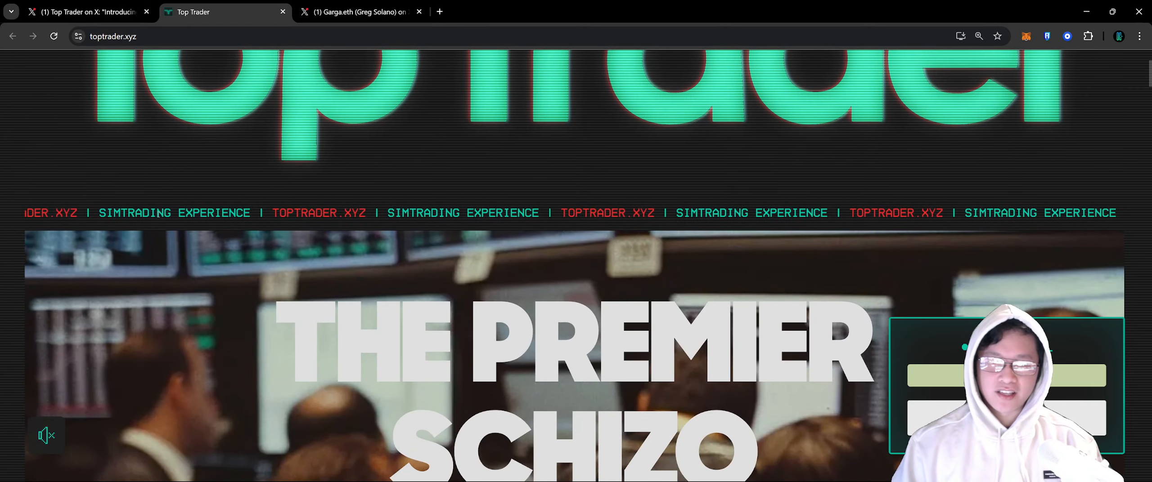
scroll("down", 3)
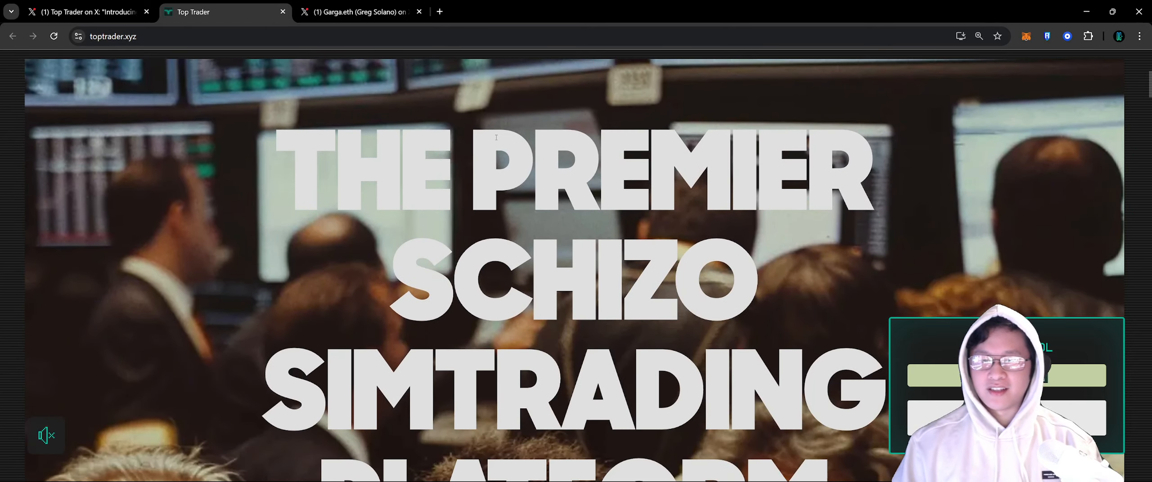
scroll("down", 3)
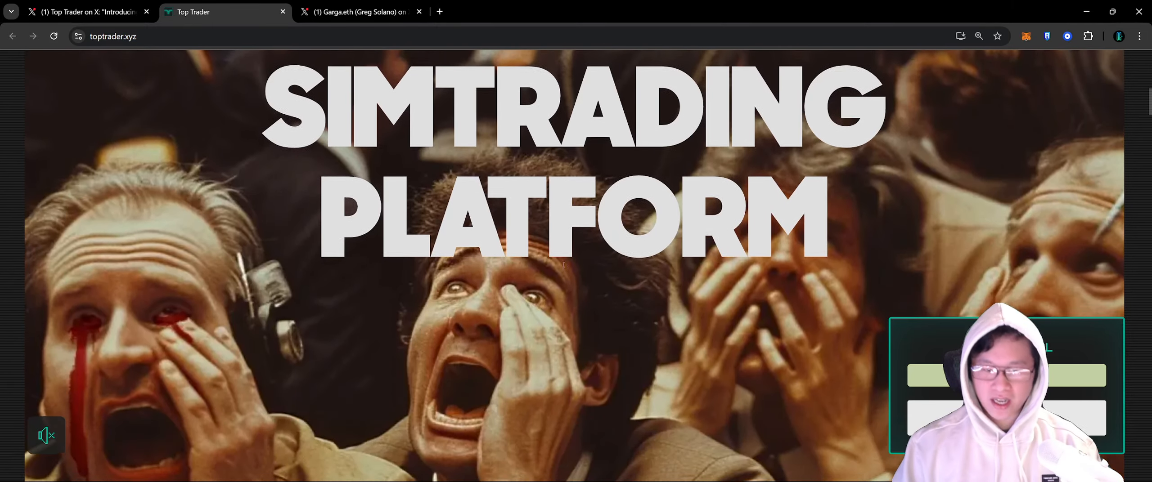
scroll("down", 3)
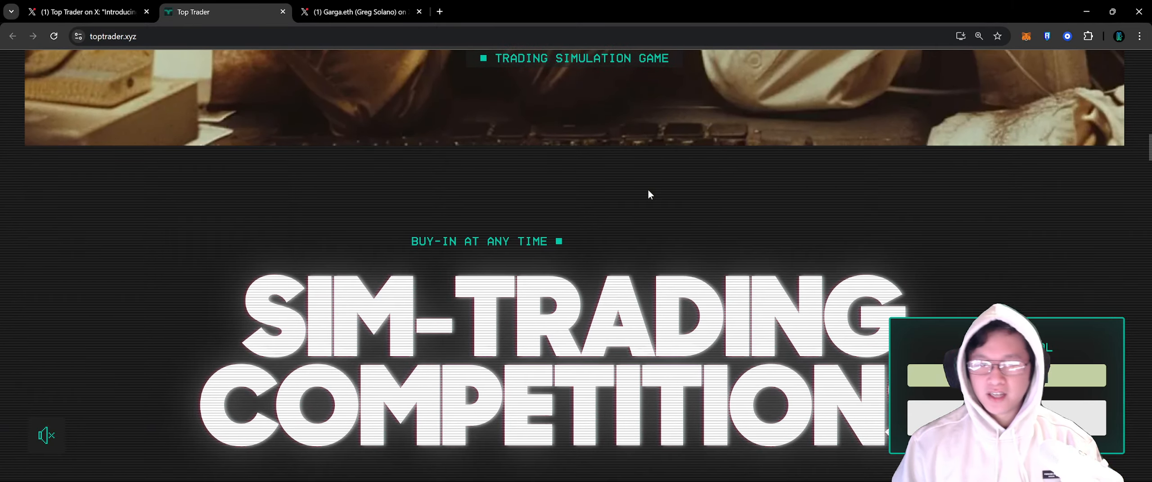
scroll("down", 3)
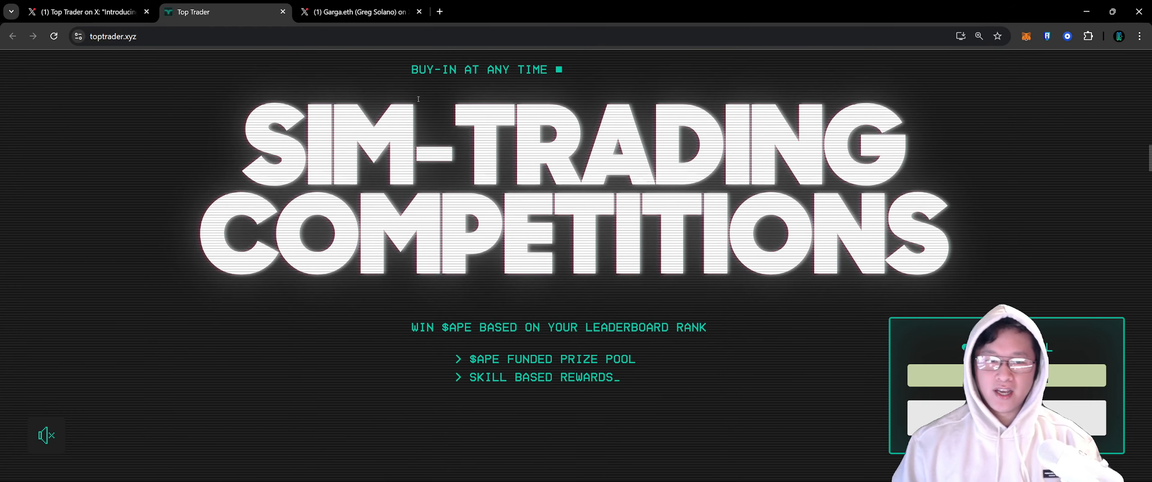
mouse_move(546, 94)
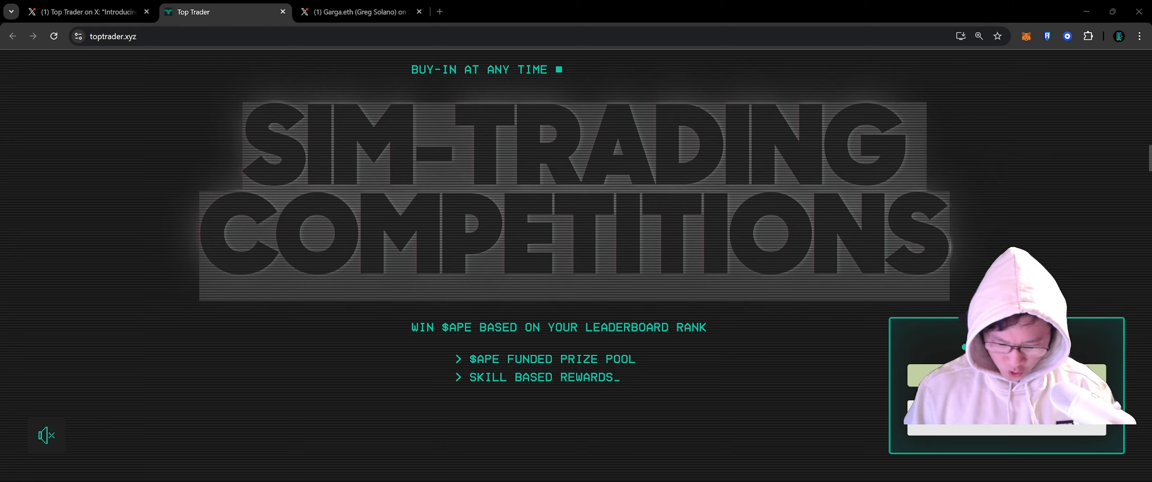
scroll("down", 3)
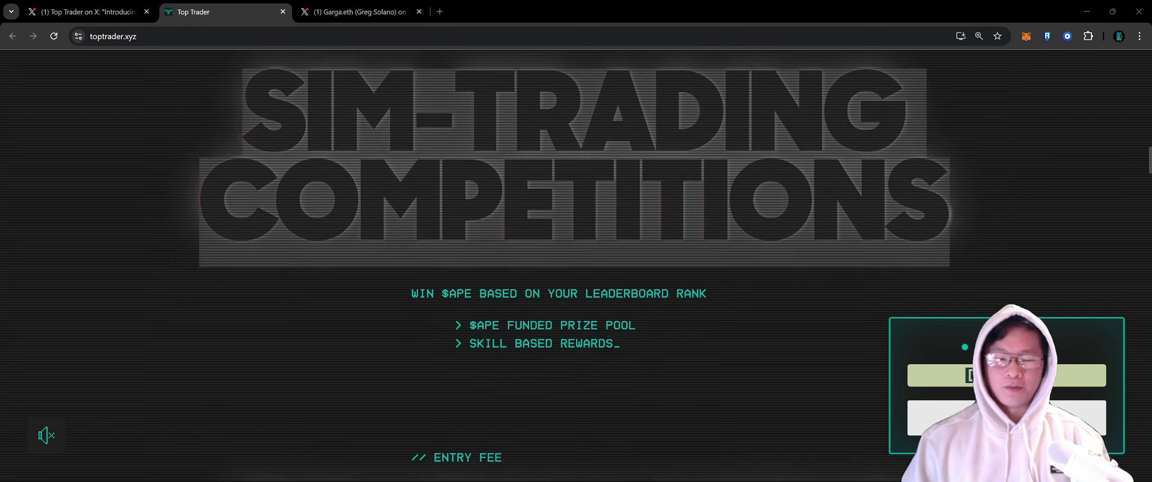
scroll("down", 3)
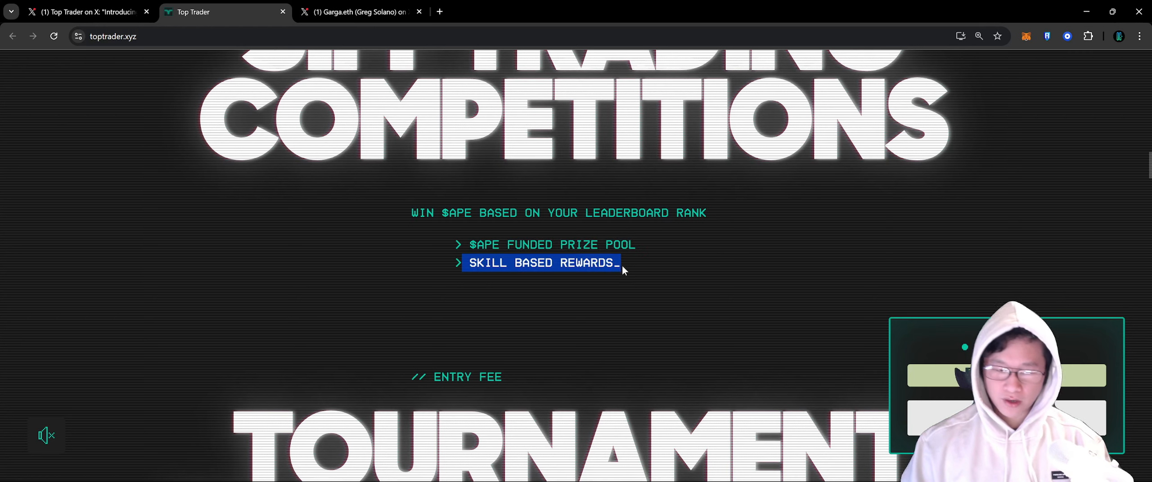
Highlight the USDN in-game currency lines and read on to the Asymmetric Rewards breakdown
scroll("down", 3)
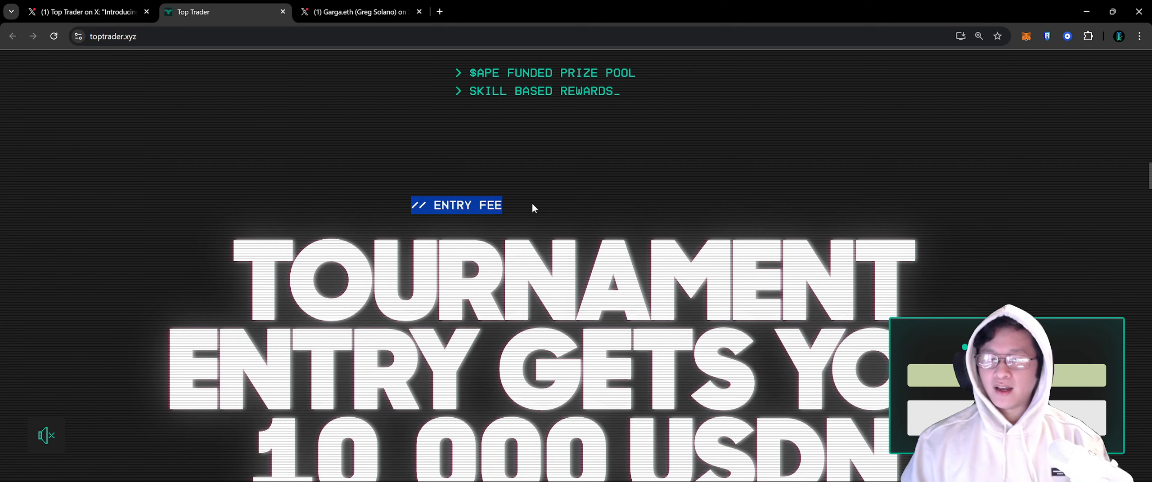
scroll("down", 3)
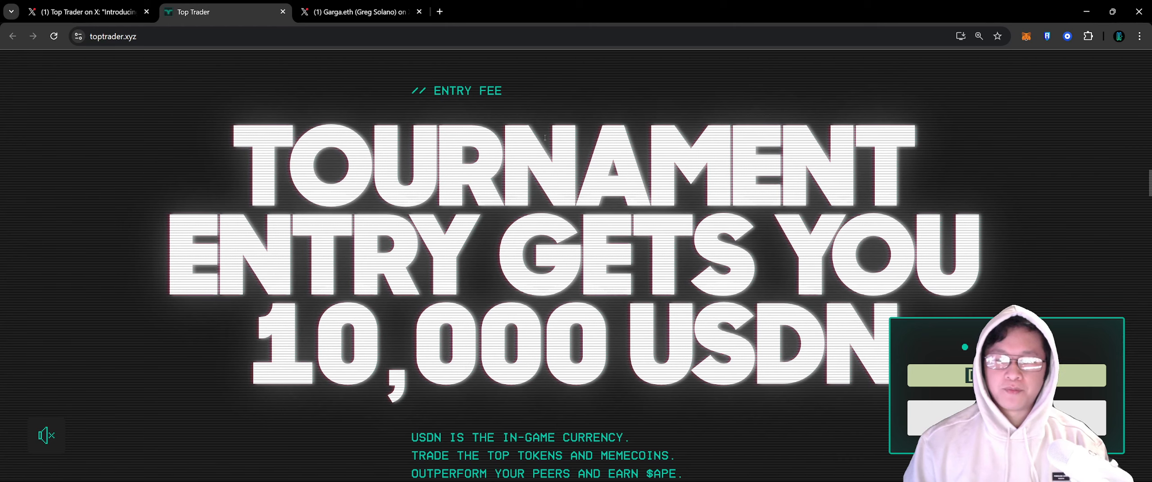
scroll("down", 3)
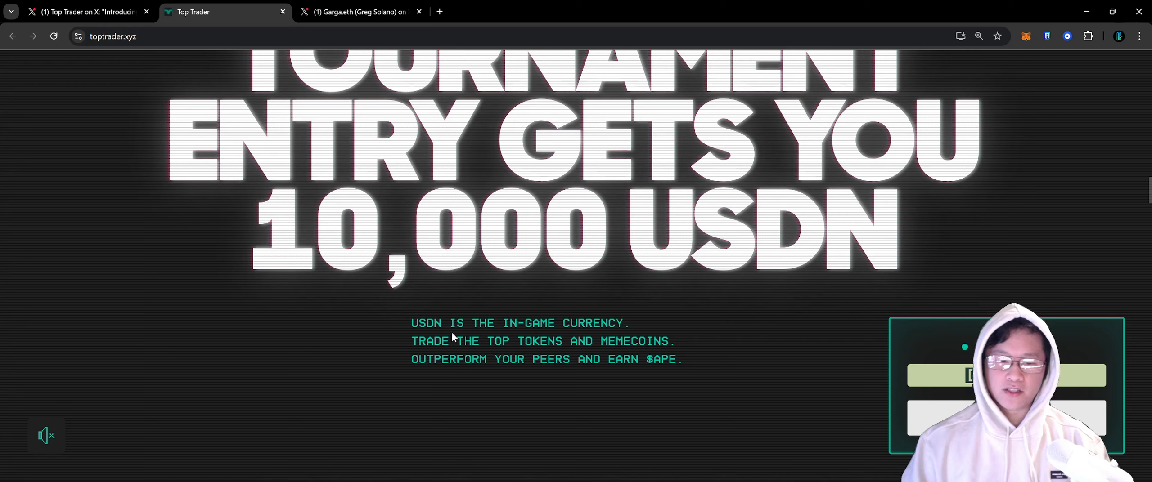
left_click_drag(477, 322, 581, 341)
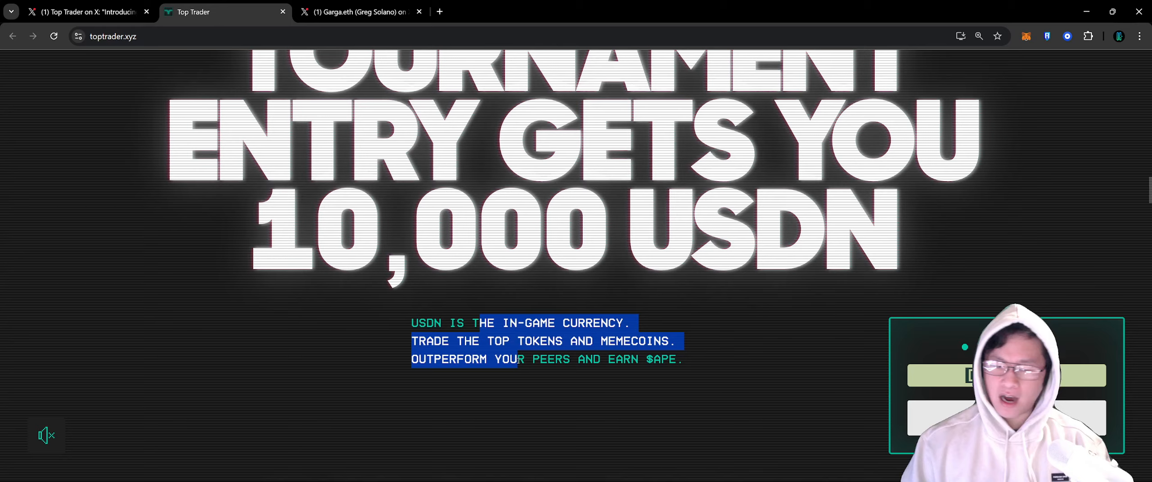
scroll("down", 3)
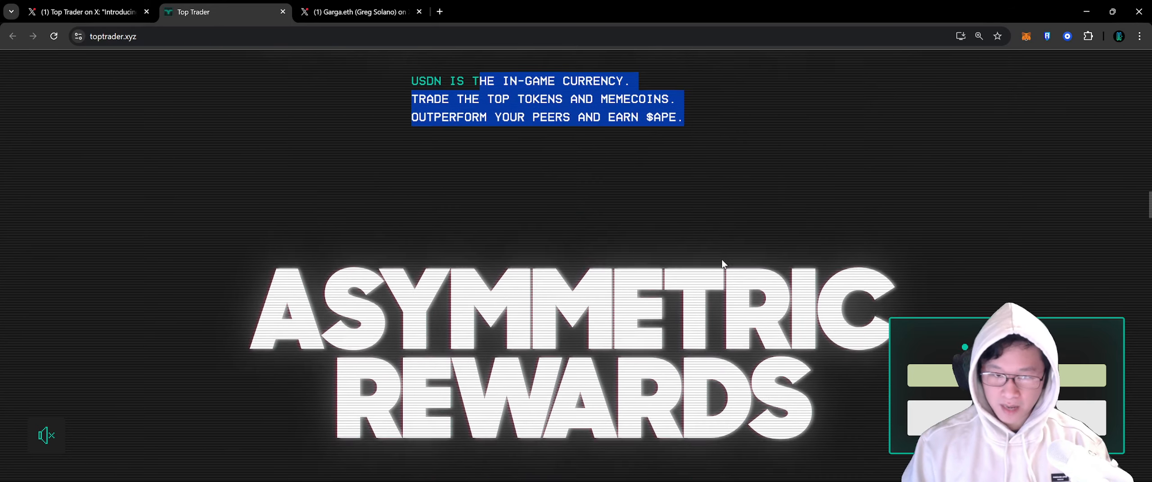
scroll("down", 3)
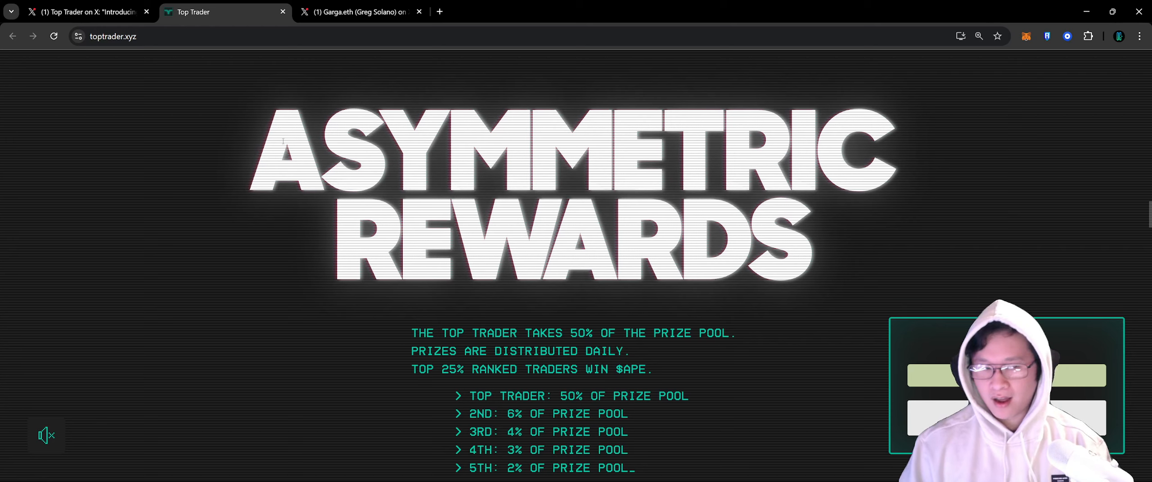
Highlight the third-place prize share line and the 1000x leverage warning while reading down
scroll("down", 3)
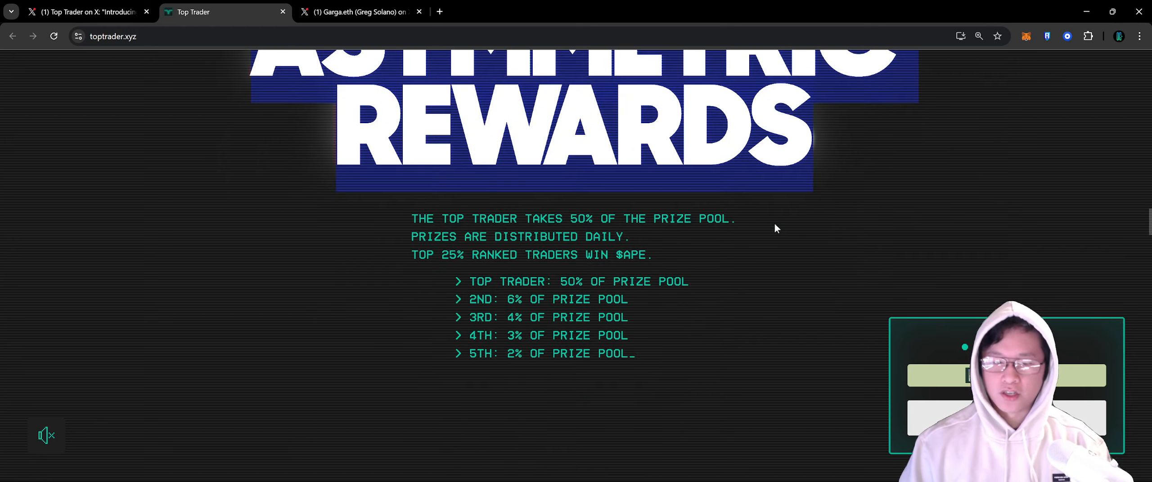
left_click_drag(412, 218, 614, 218)
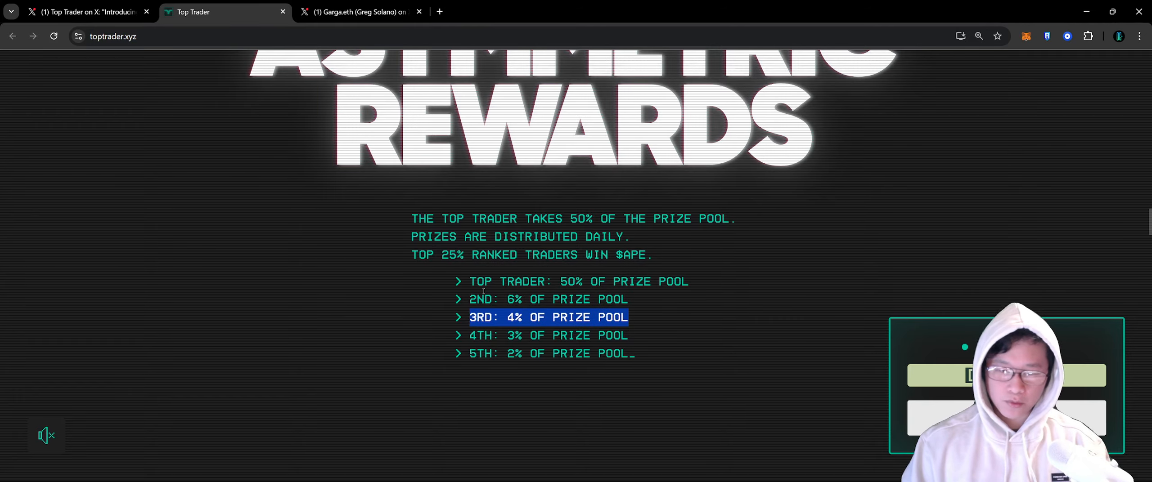
scroll("down", 3)
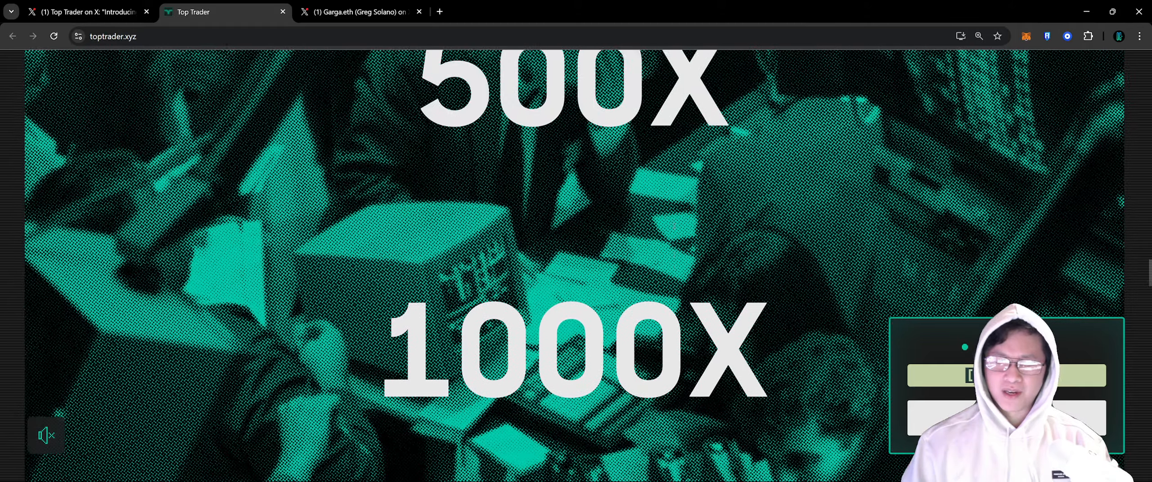
scroll("down", 3)
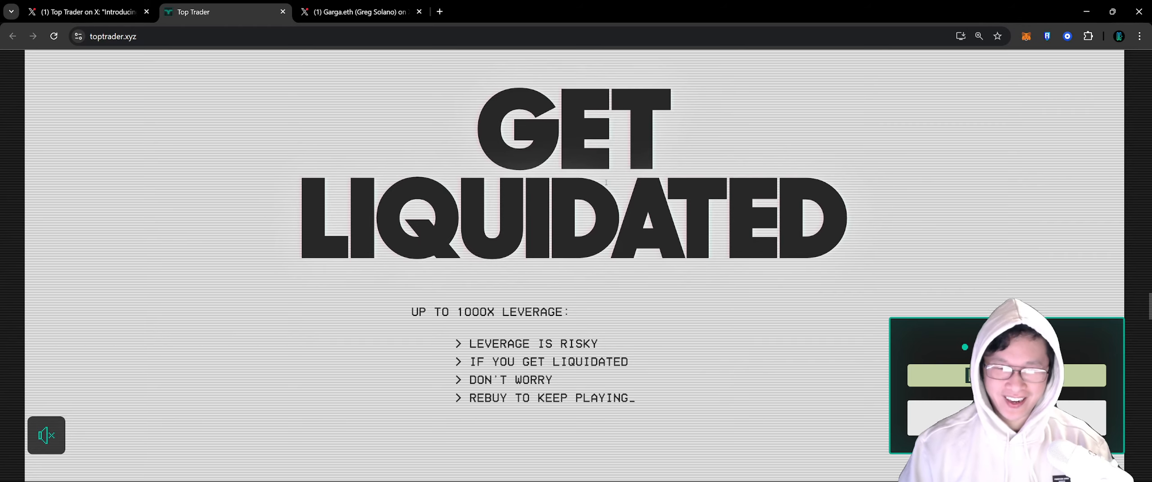
scroll("down", 3)
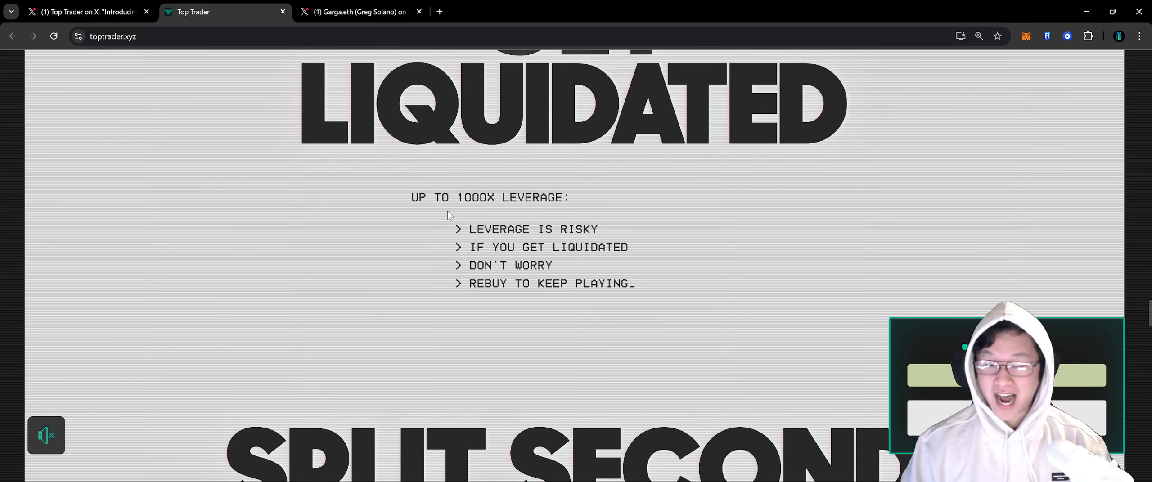
left_click_drag(410, 197, 535, 197)
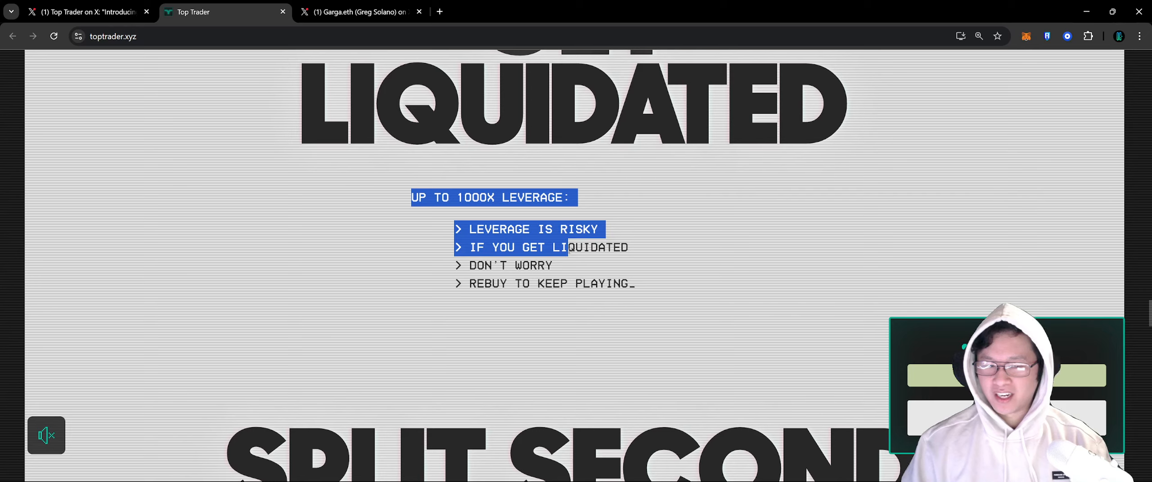
Read the Get Liquidated and Split Second Decisions sections down to the Wipe Out Zone
scroll("down", 3)
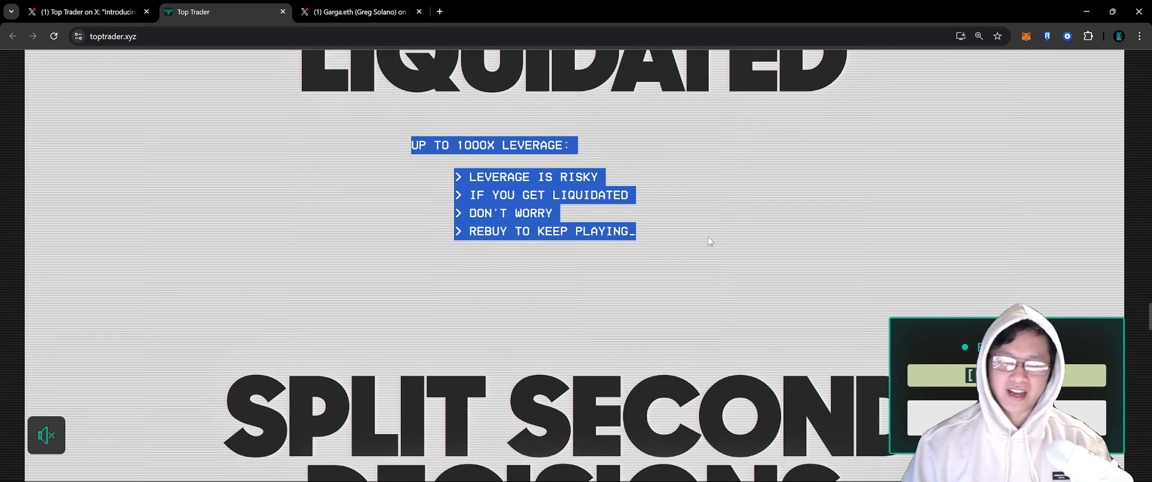
scroll("down", 3)
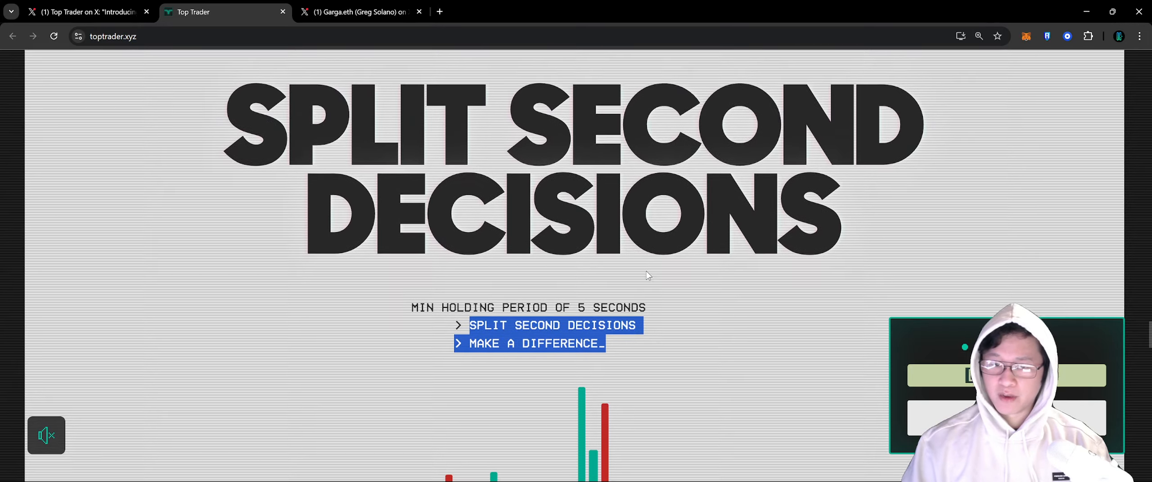
scroll("down", 3)
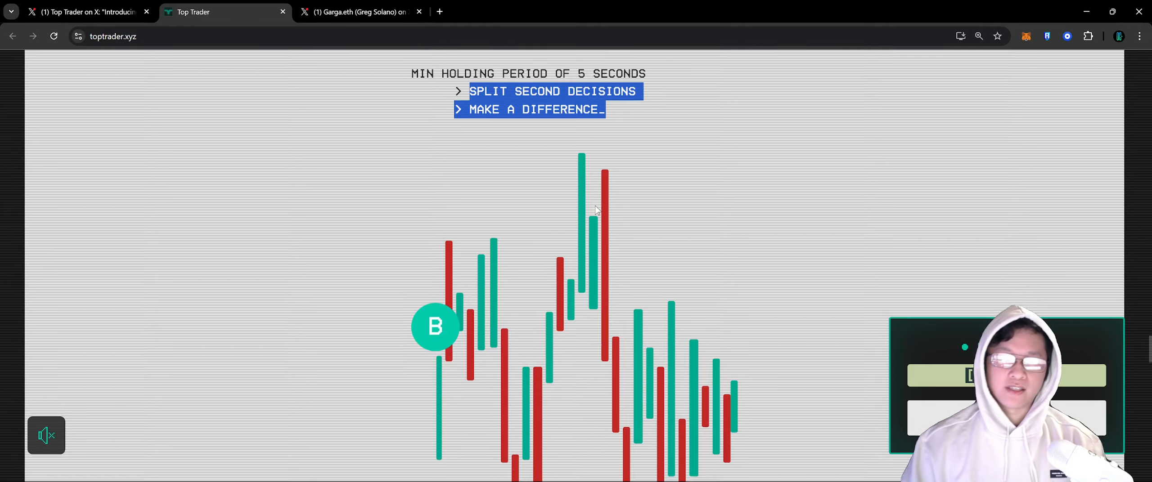
scroll("down", 3)
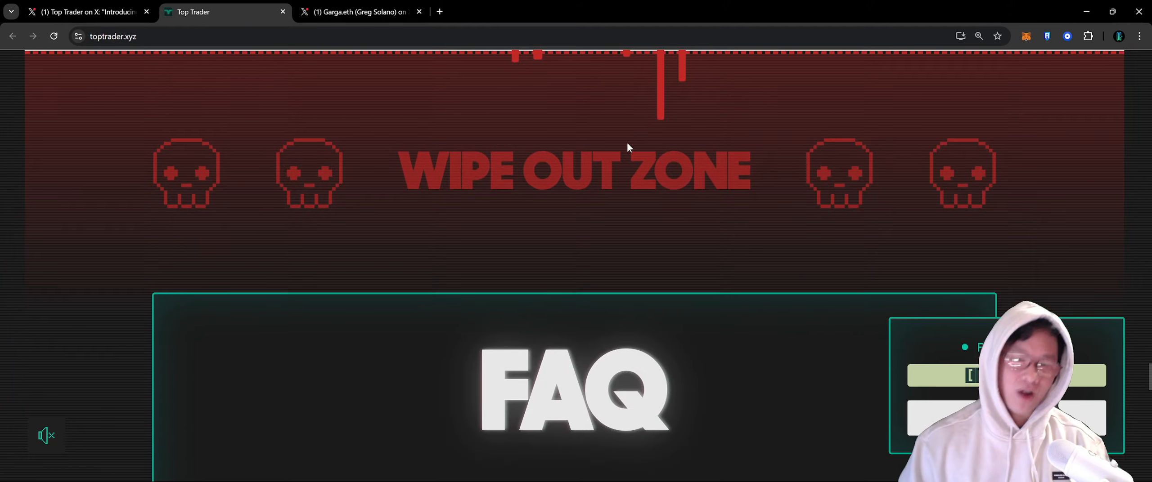
Expand the FAQ answers on what Top Trader is and when it launches, highlighting the launch answer
scroll("down", 3)
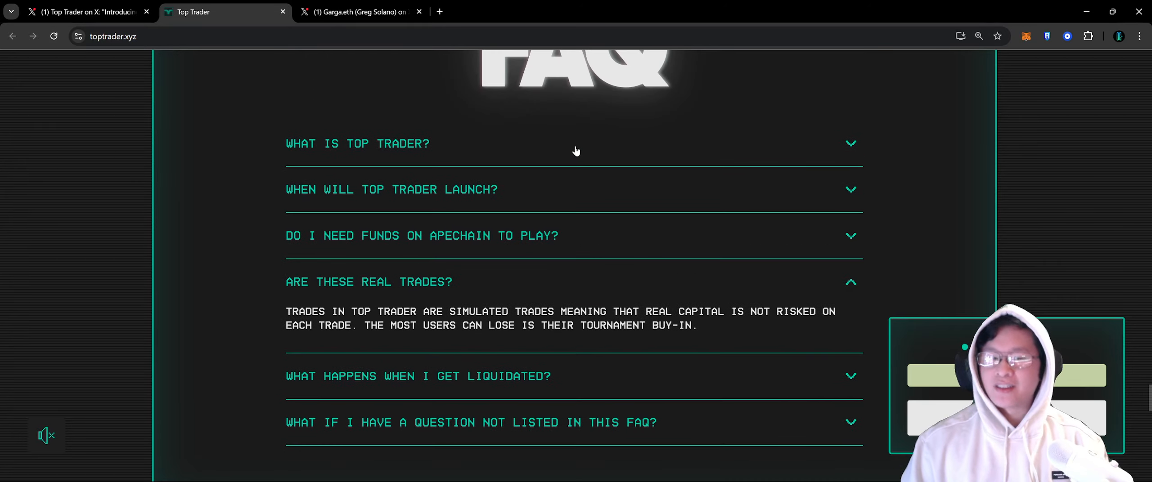
left_click(358, 143)
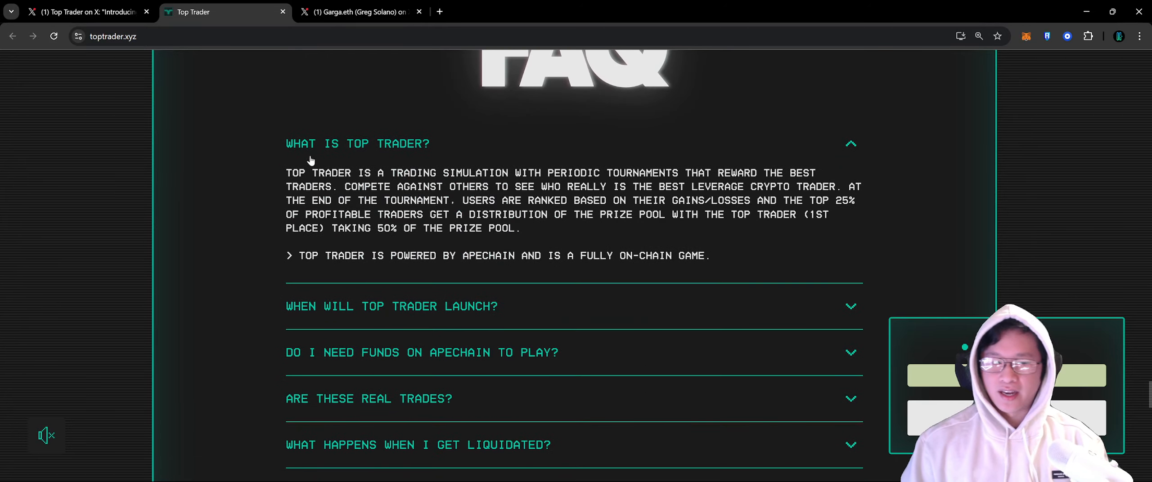
scroll("down", 3)
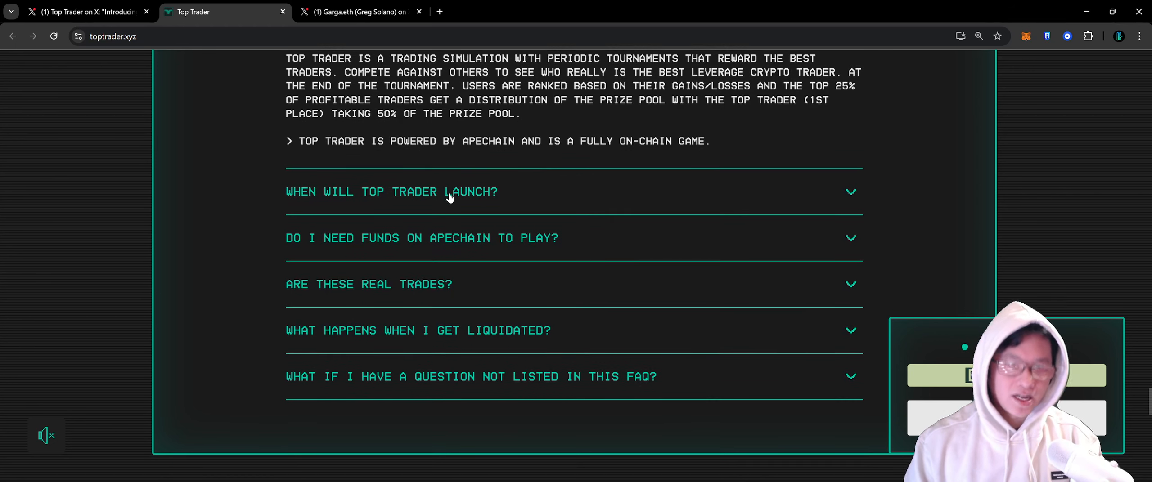
left_click(353, 11)
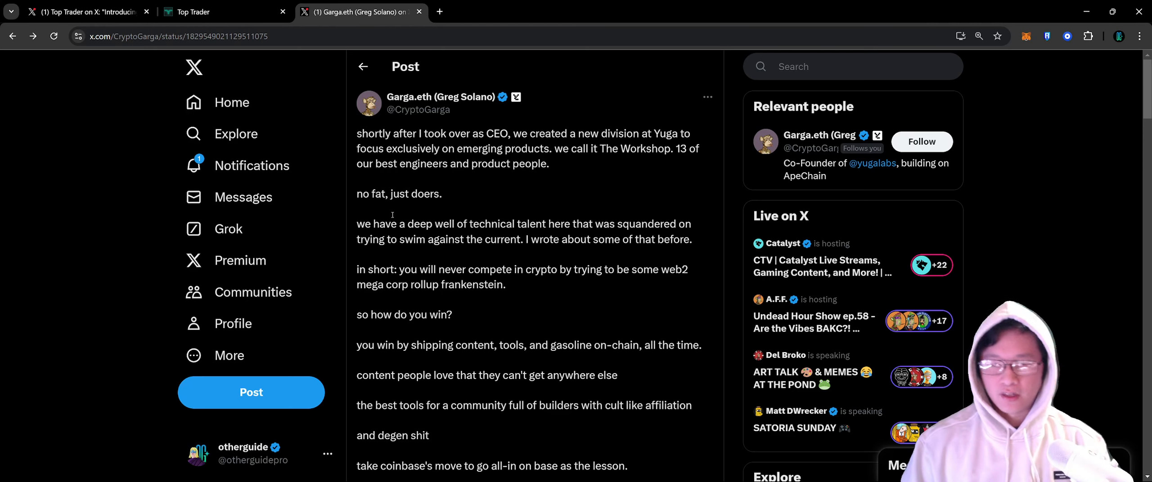
left_click(221, 11)
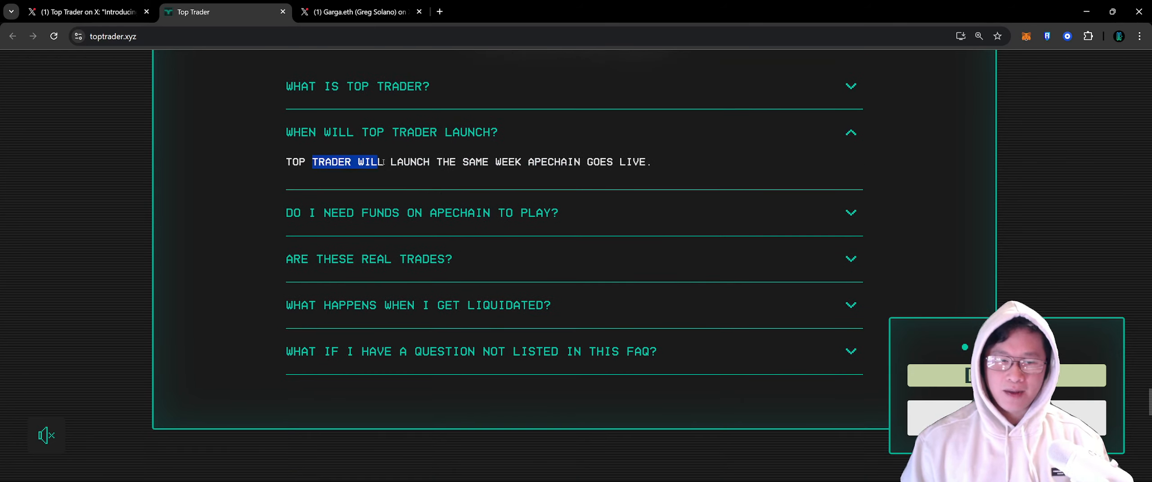
left_click_drag(380, 161, 652, 161)
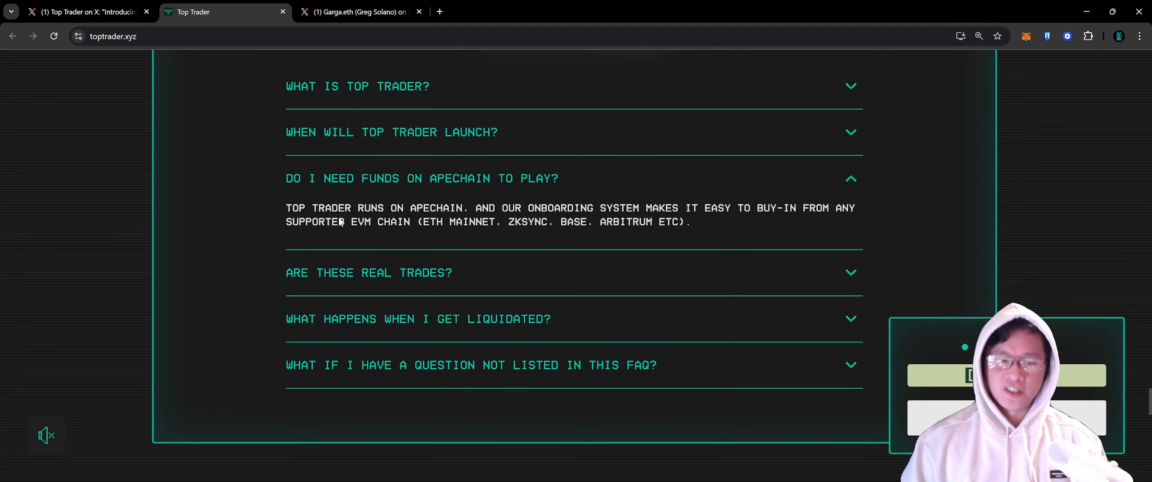
mouse_move(441, 272)
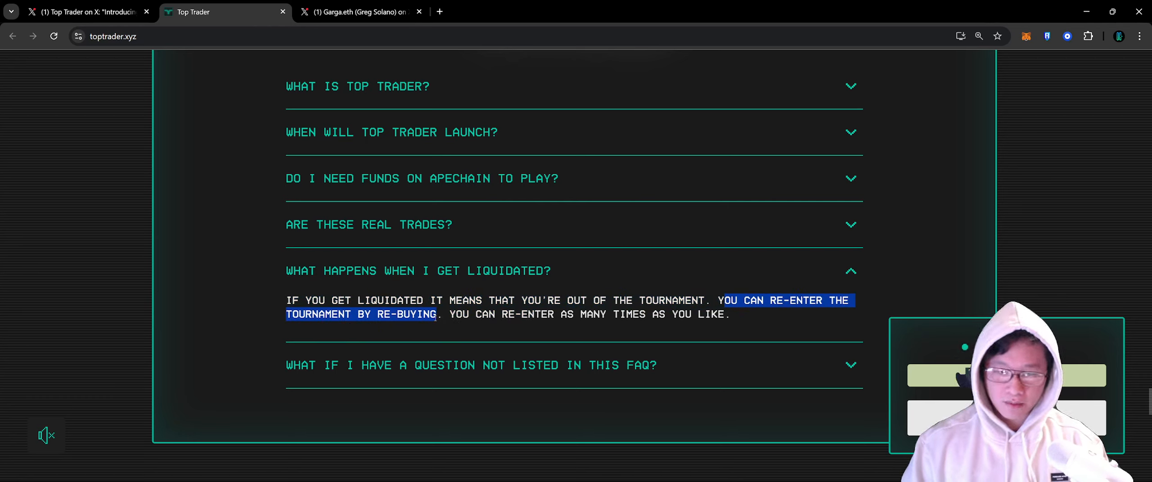
Highlight the liquidation re-entry answer, finish the FAQ and return to Garga's X post
left_click_drag(438, 314, 731, 314)
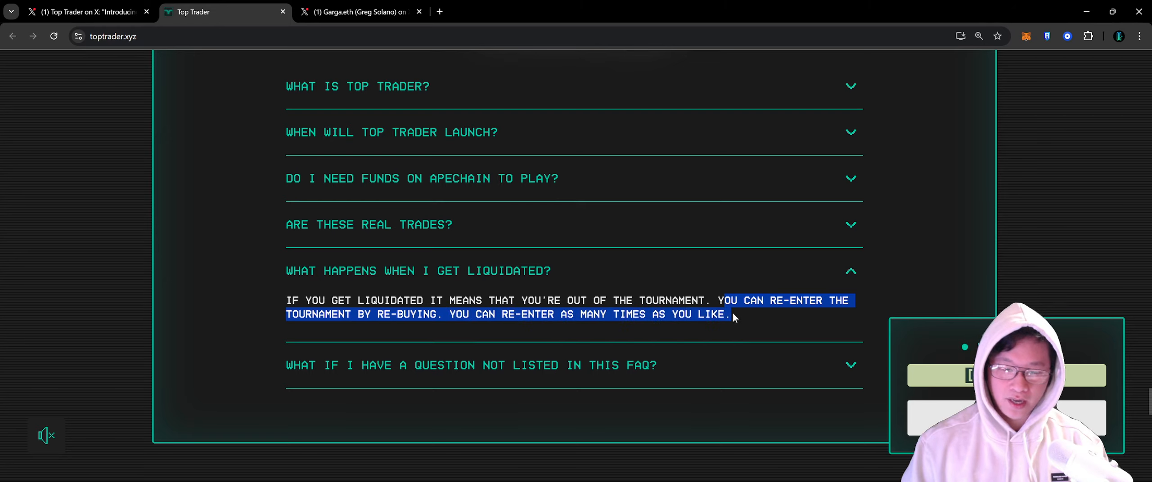
scroll("down", 3)
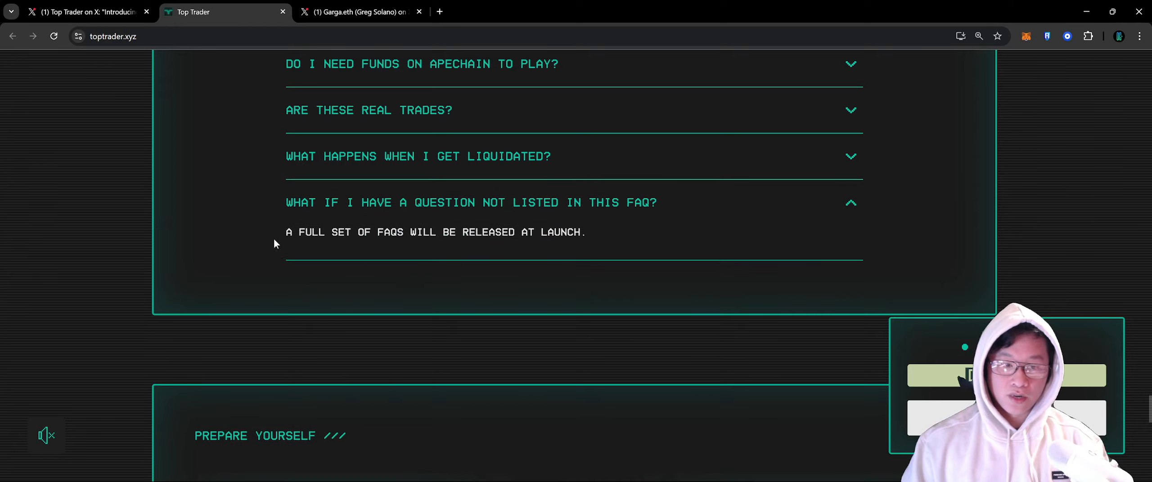
scroll("down", 3)
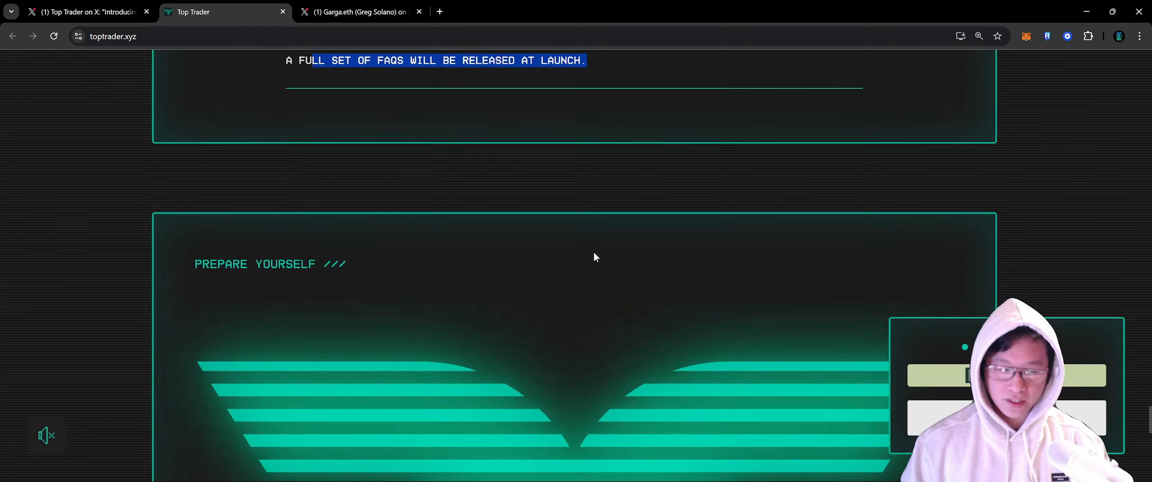
scroll("down", 3)
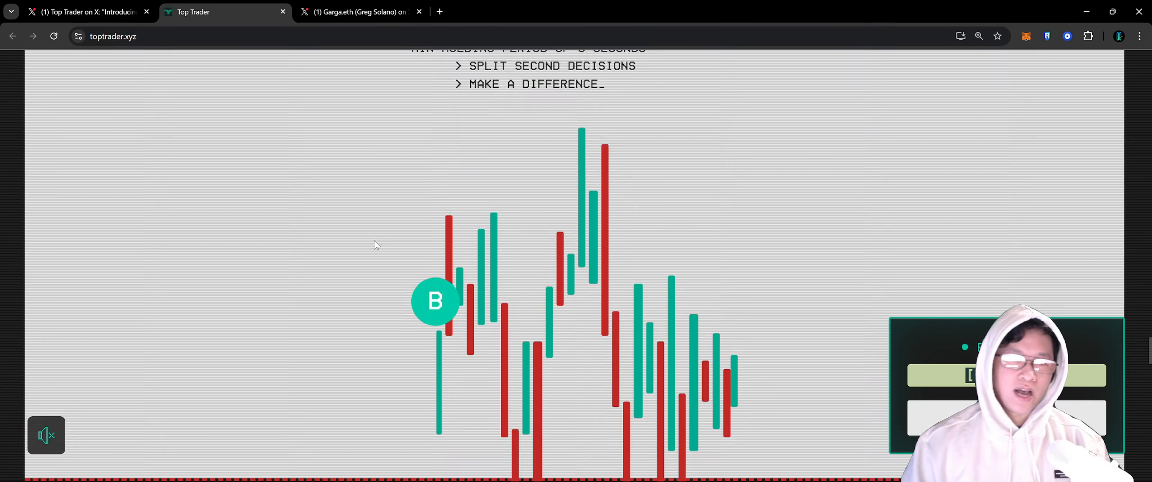
left_click(357, 11)
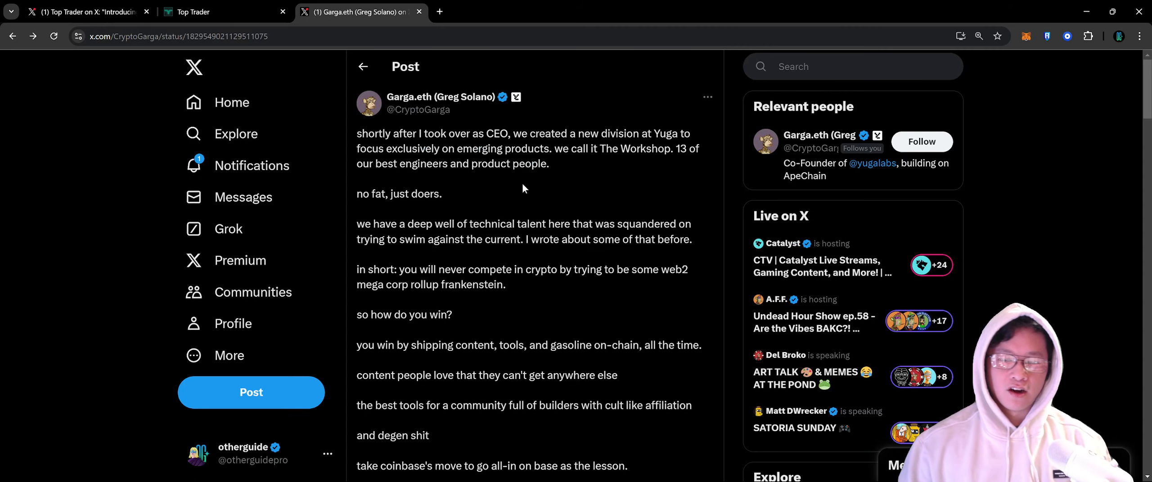
Highlight the post's opening on taking over as CEO, The Workshop division and its 13 engineers
scroll("down", 3)
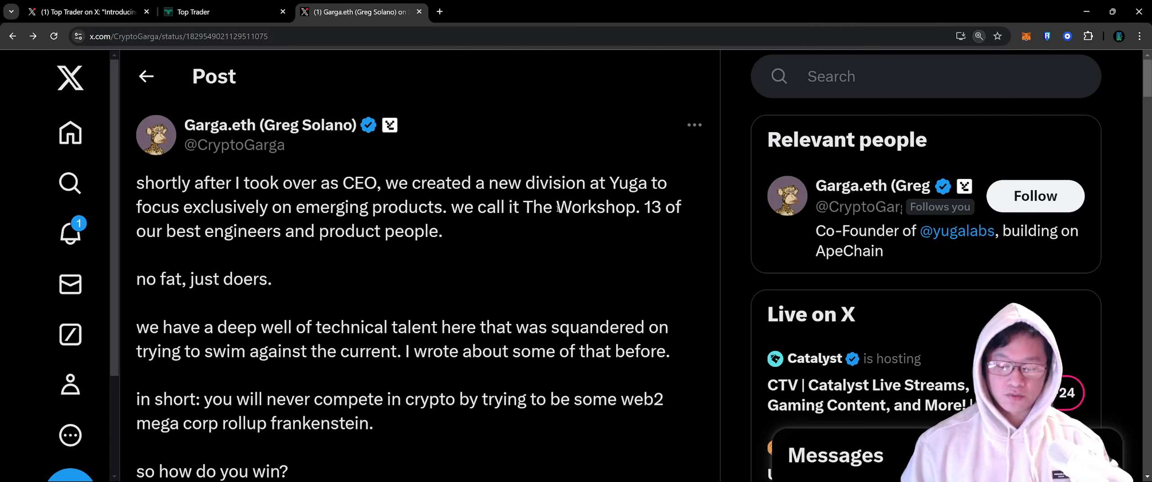
left_click_drag(195, 182, 382, 182)
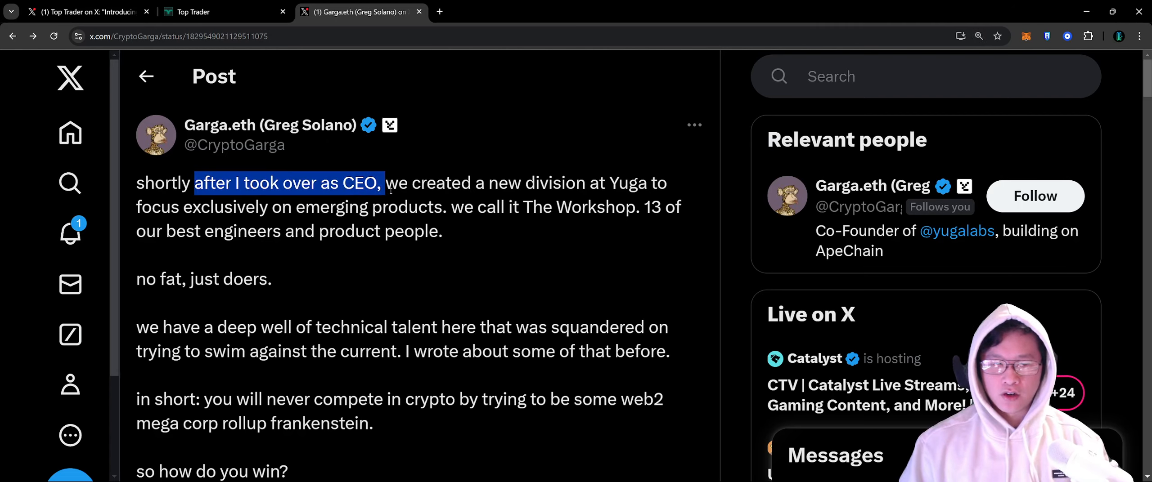
left_click_drag(384, 183, 654, 183)
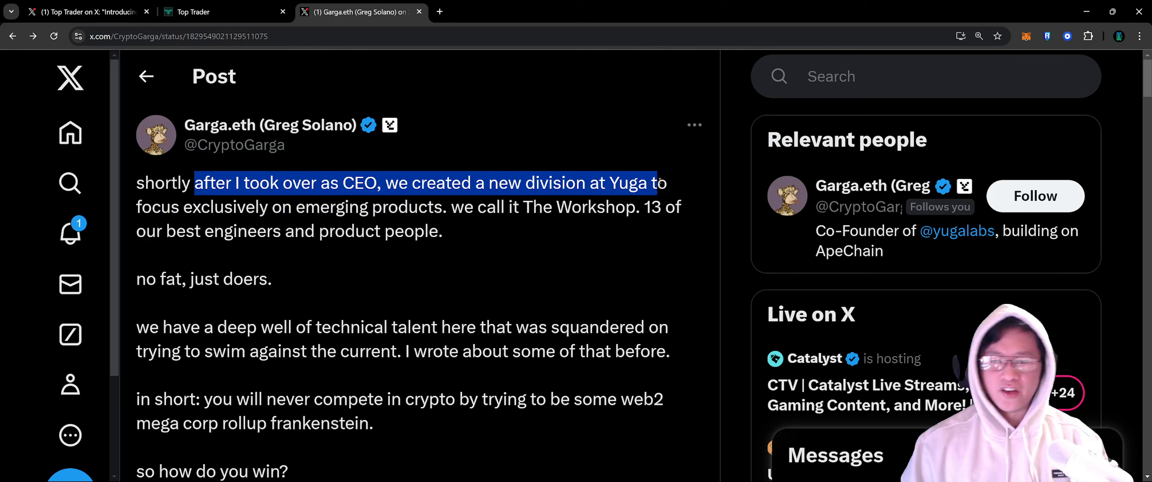
left_click_drag(661, 183, 287, 206)
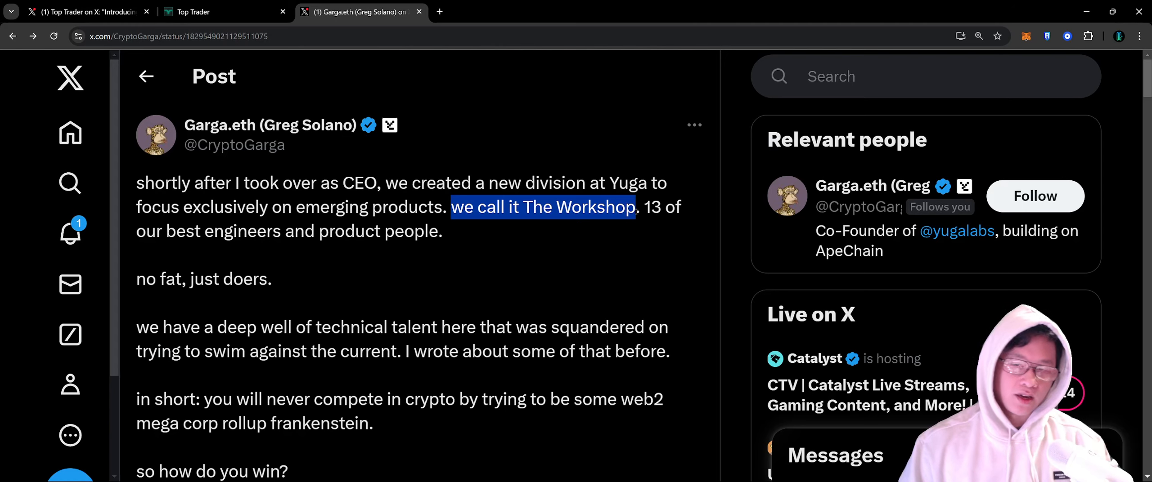
left_click_drag(637, 207, 456, 231)
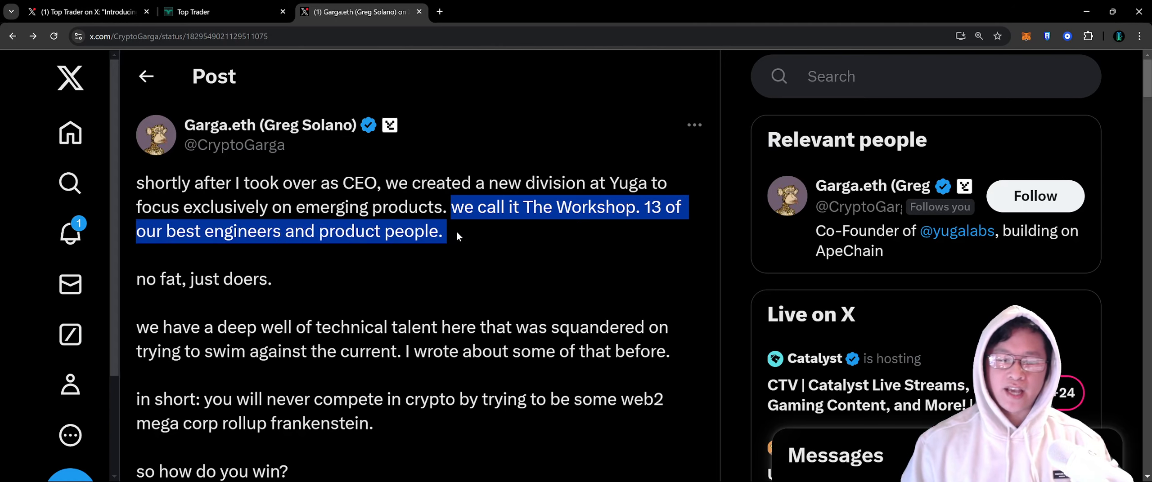
Highlight the lines on deep technical talent and never competing in crypto as a mega corp
scroll("down", 3)
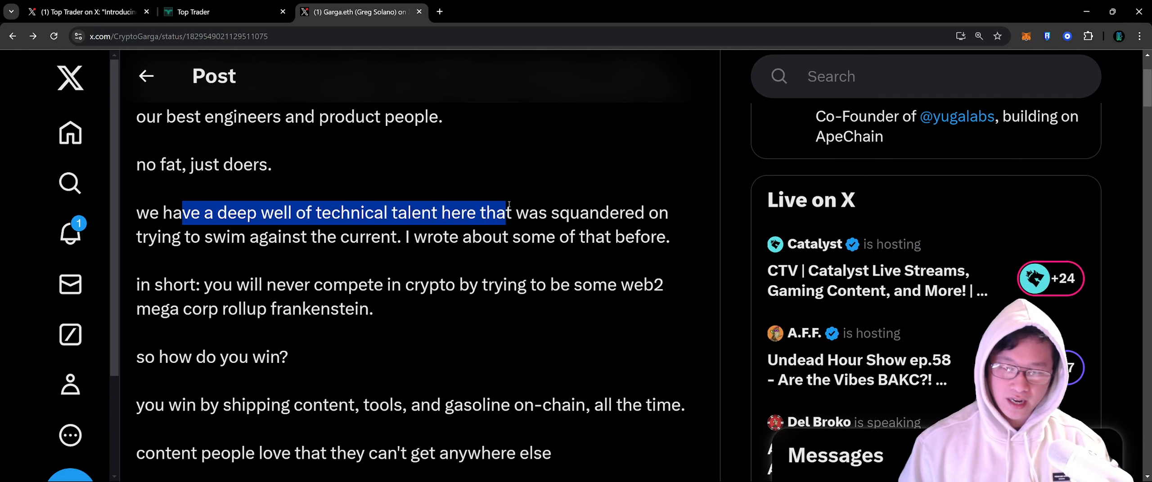
left_click_drag(506, 213, 331, 237)
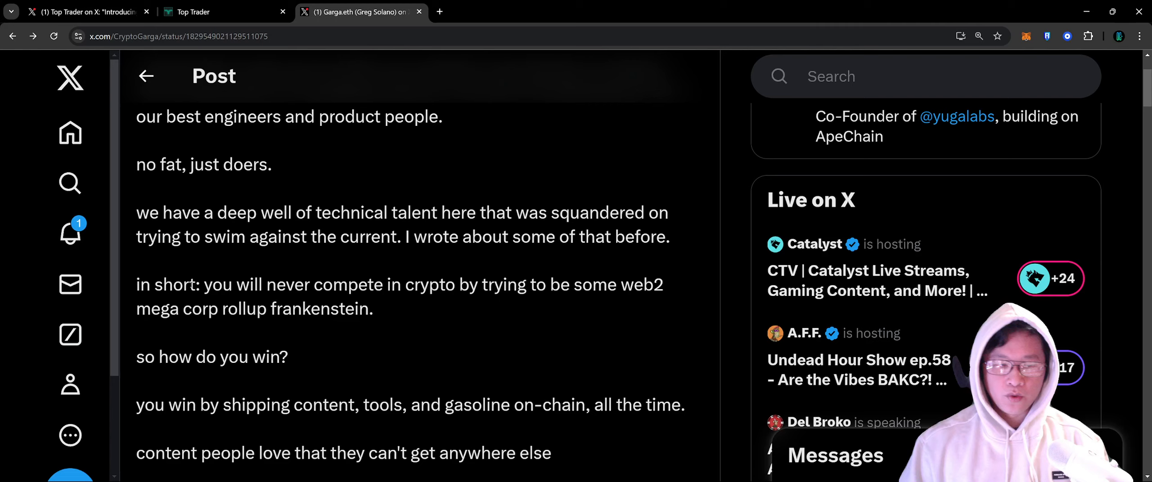
left_click_drag(250, 285, 652, 285)
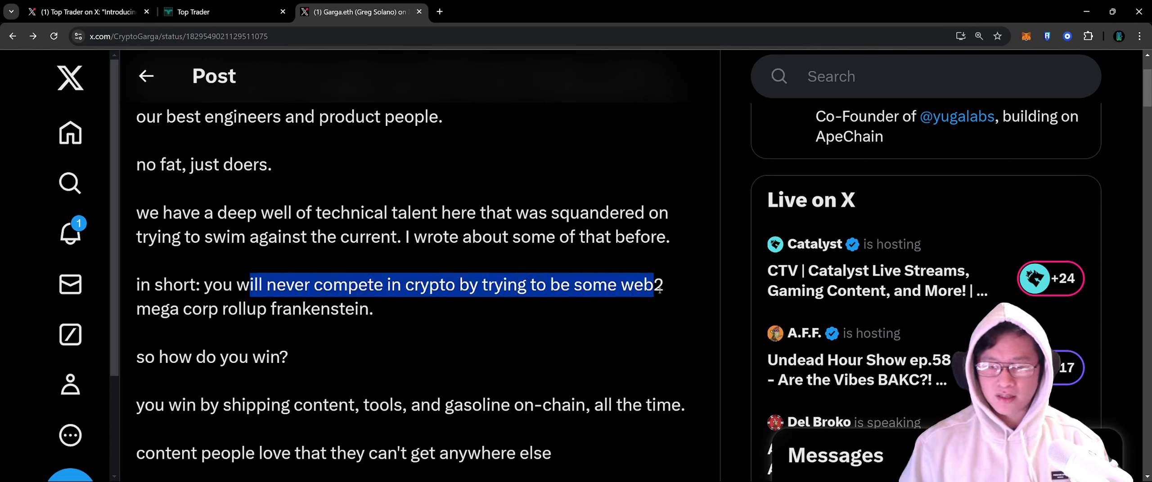
left_click_drag(657, 285, 355, 308)
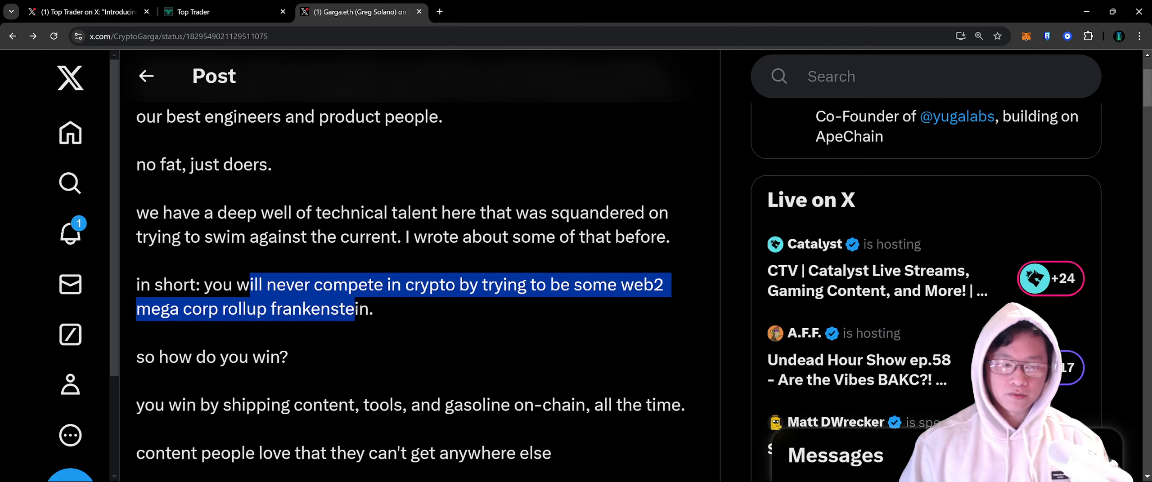
Read on and highlight the lines on how you win by shipping content, tools and gasoline on-chain
scroll("down", 3)
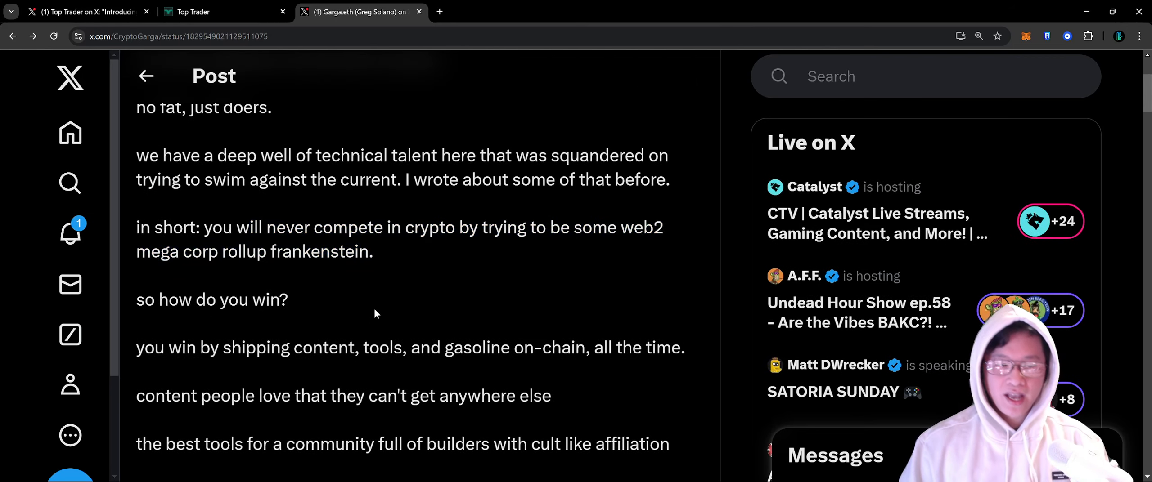
scroll("down", 3)
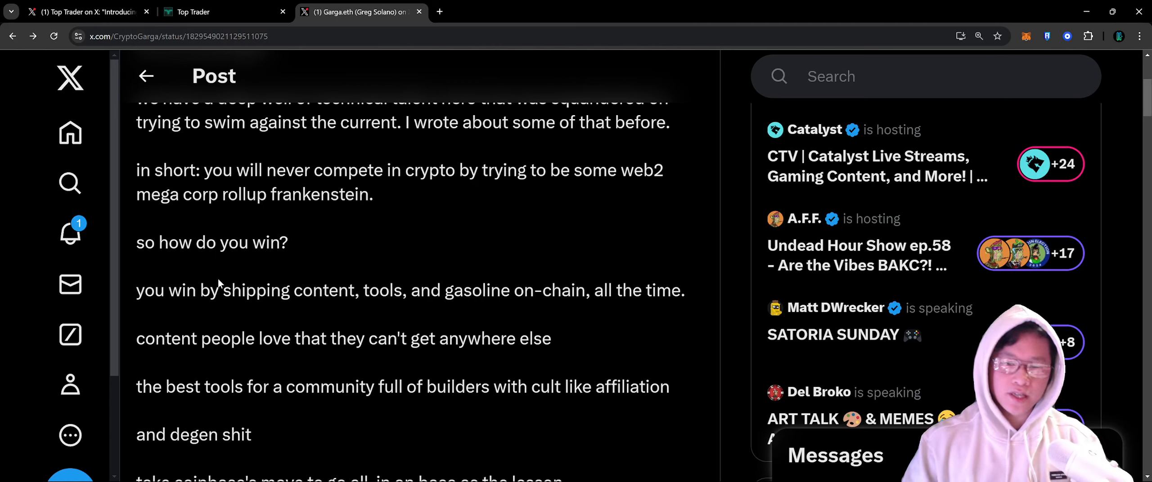
scroll("down", 3)
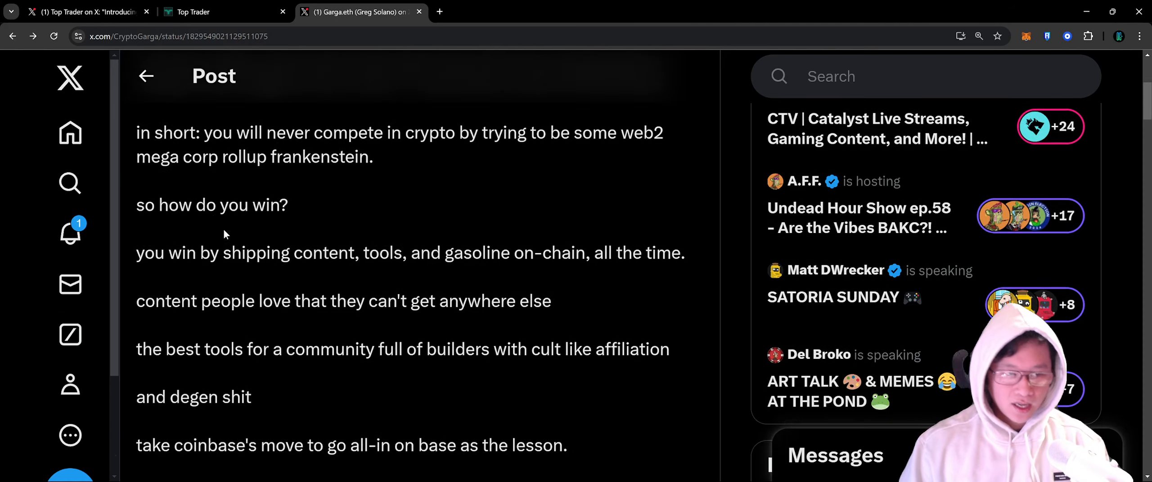
scroll("down", 3)
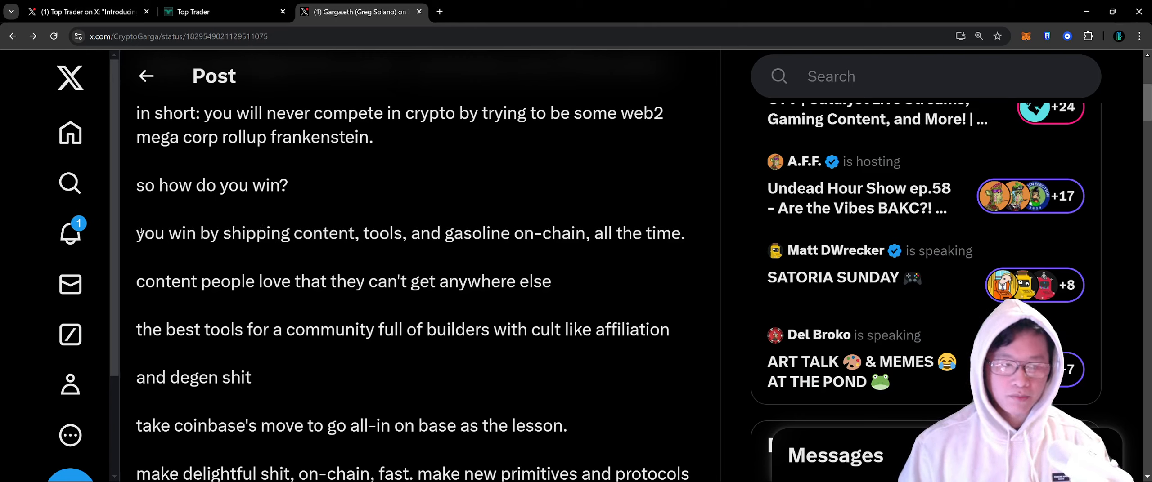
left_click_drag(135, 233, 354, 233)
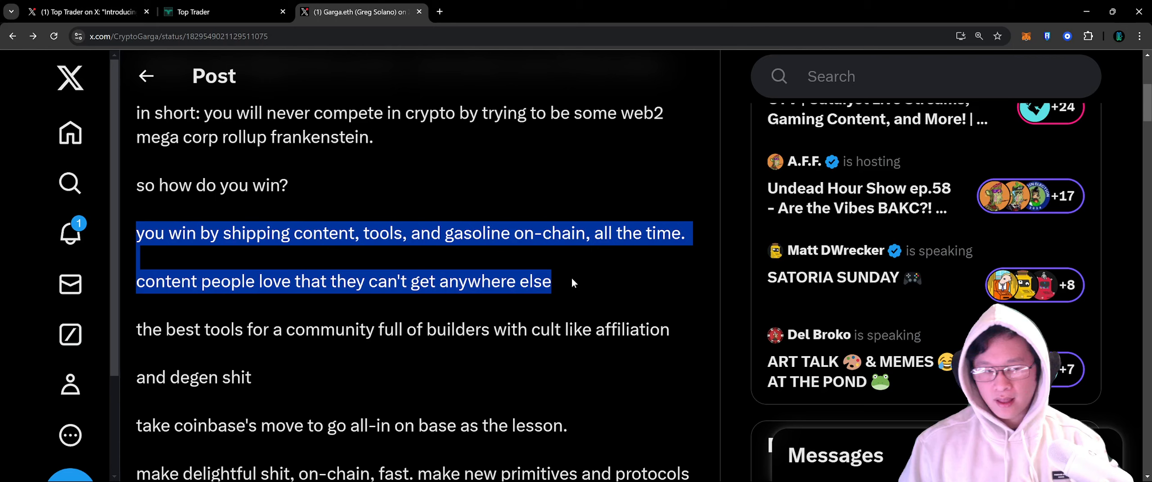
left_click(573, 280)
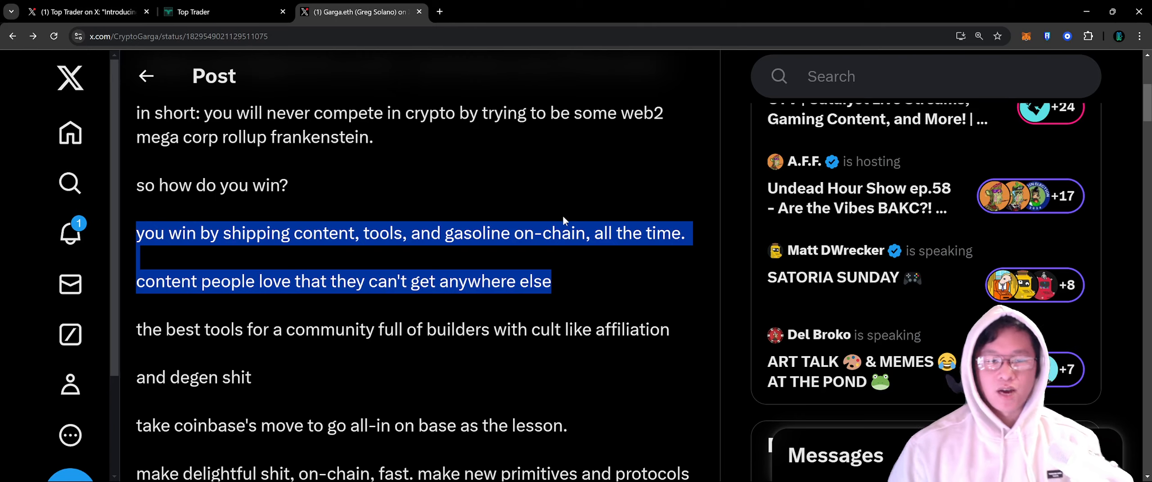
mouse_move(566, 279)
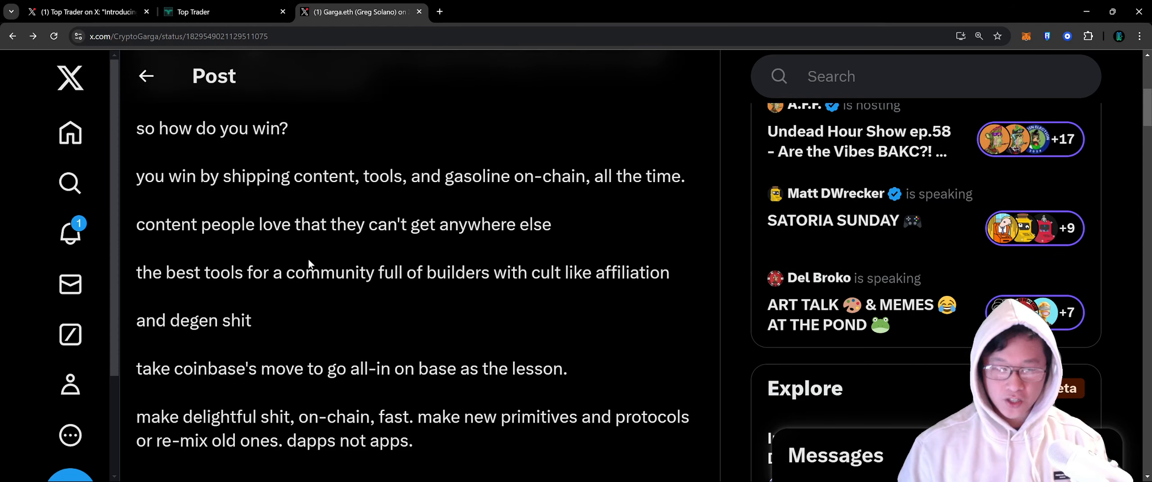
Highlight the best-tools and cult-like affiliation line and the Coinbase going all-in lesson
left_click_drag(151, 273, 424, 272)
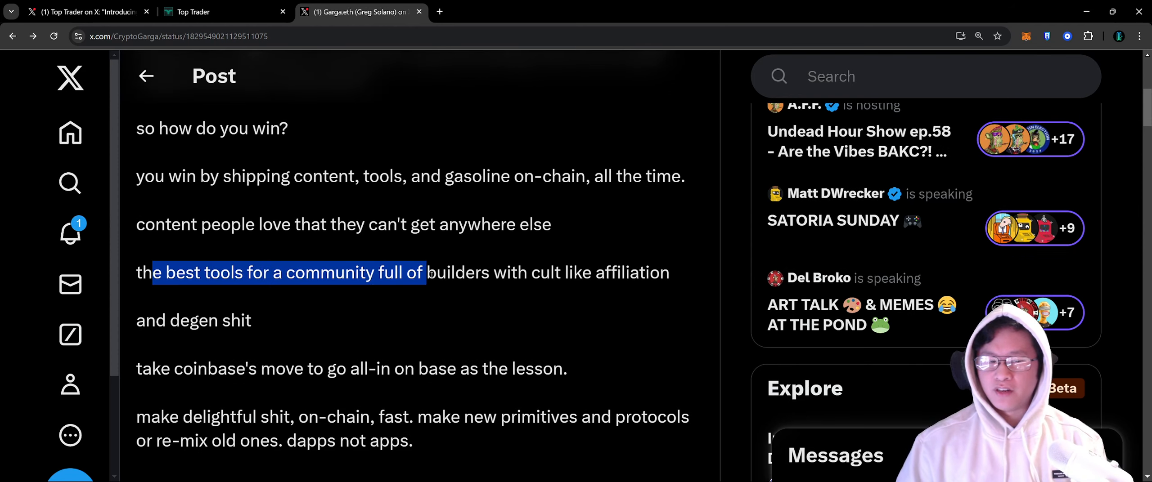
left_click_drag(424, 273, 649, 272)
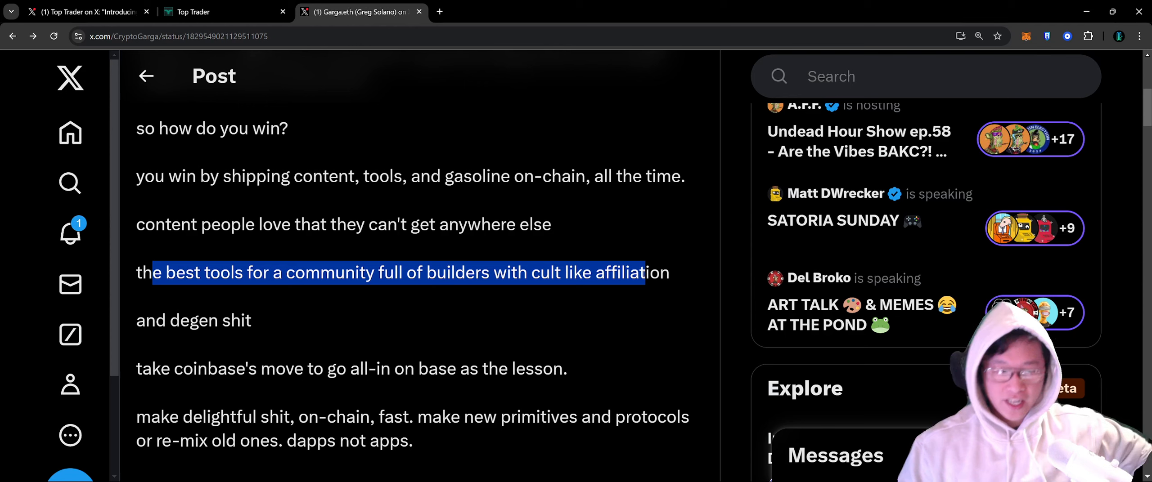
scroll("down", 3)
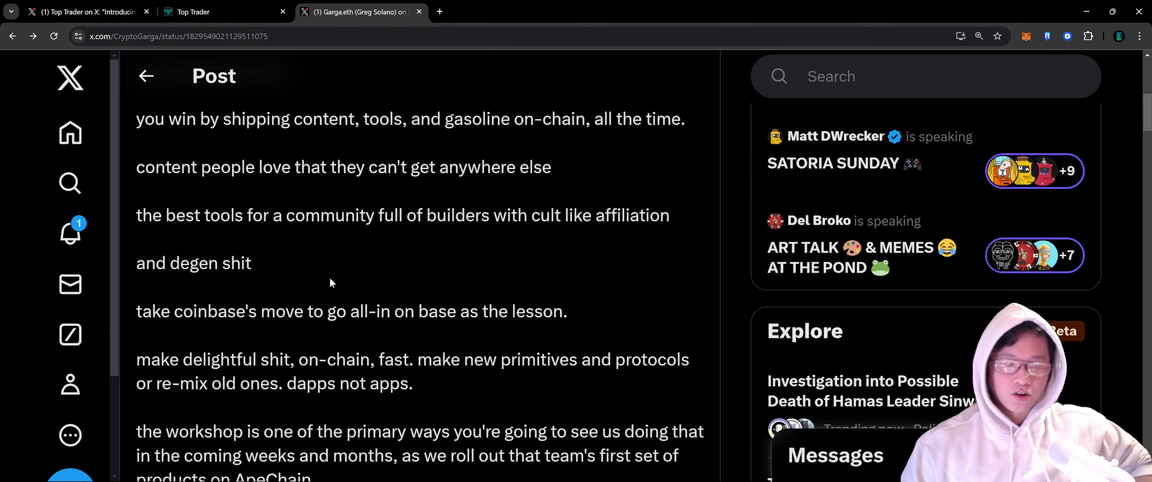
left_click_drag(150, 312, 392, 312)
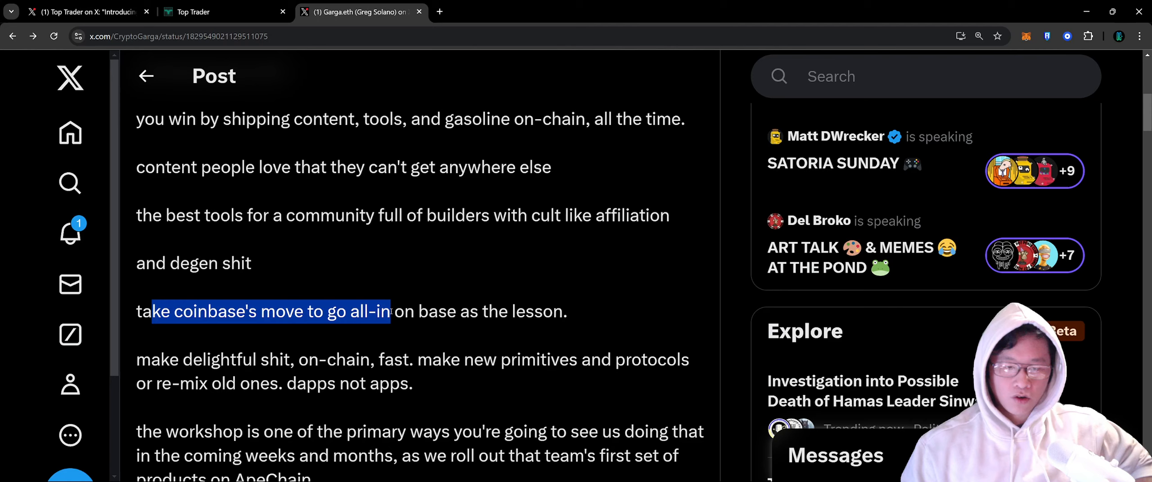
left_click_drag(392, 311, 566, 312)
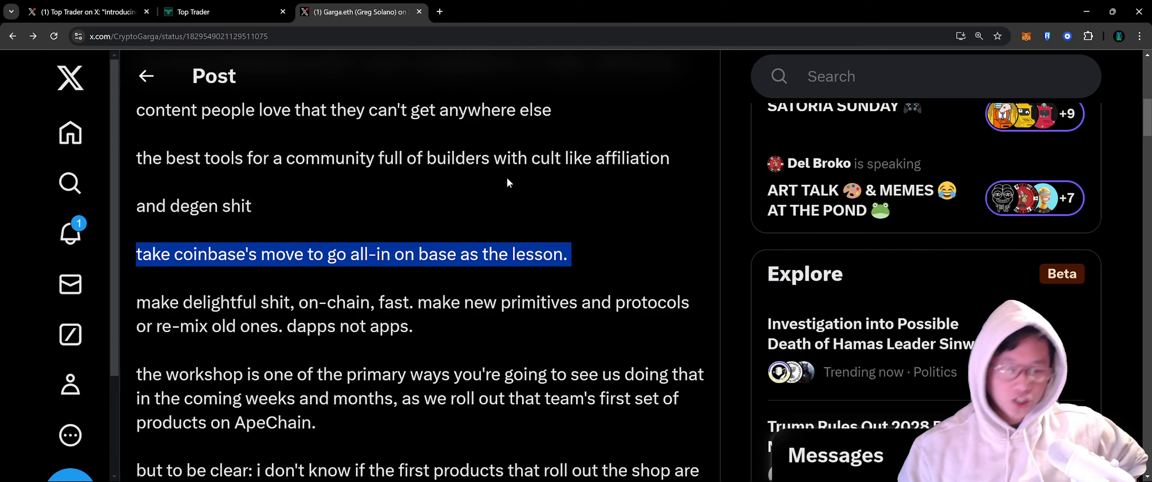
mouse_move(433, 206)
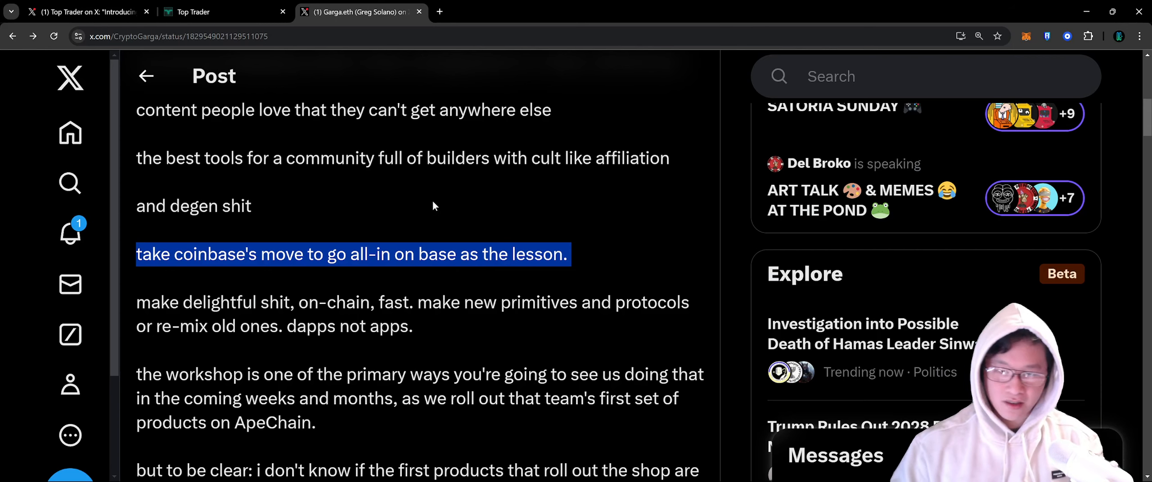
Highlight the lines on making delightful things on-chain and the Workshop's first ApeChain products
scroll("down", 3)
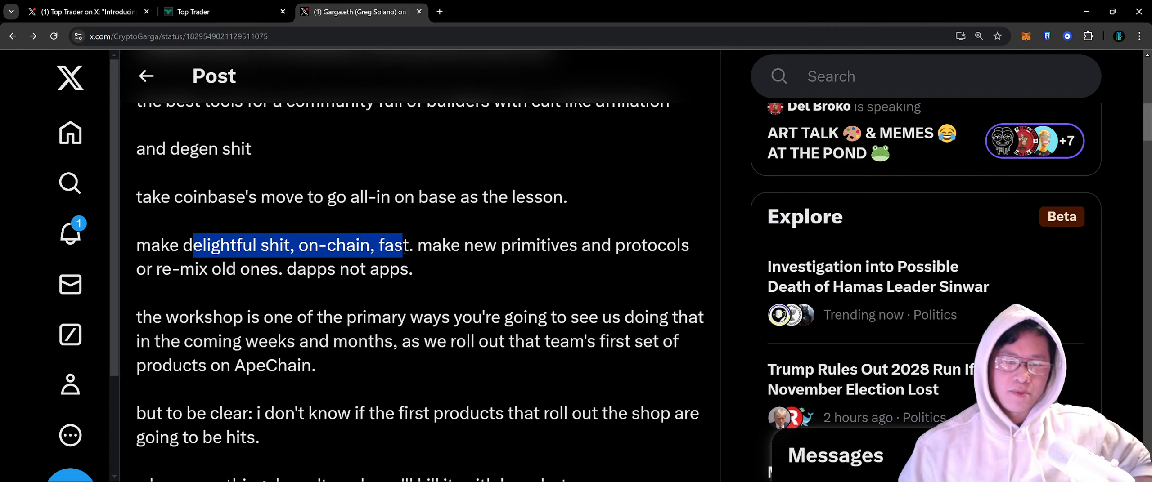
left_click_drag(403, 245, 250, 269)
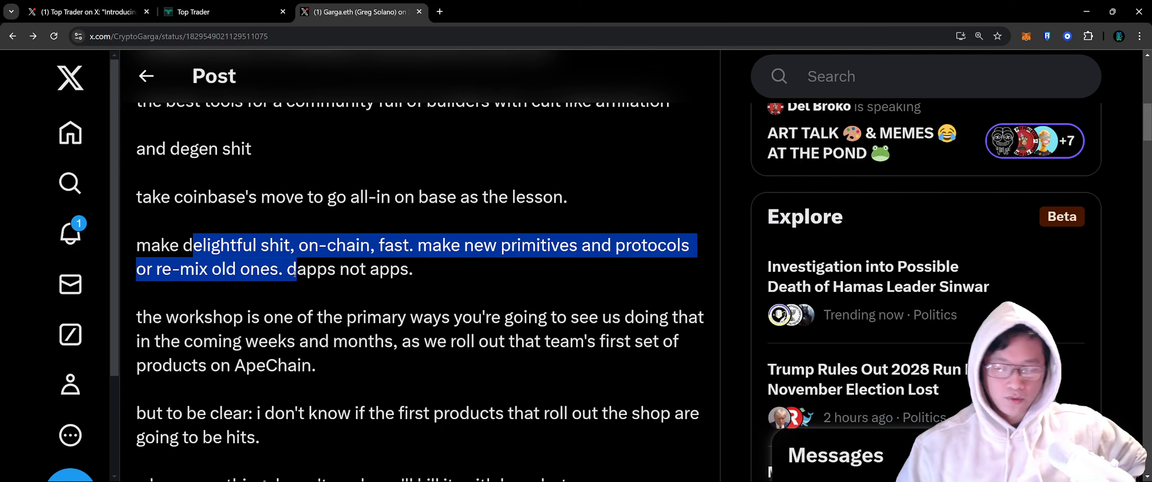
scroll("down", 3)
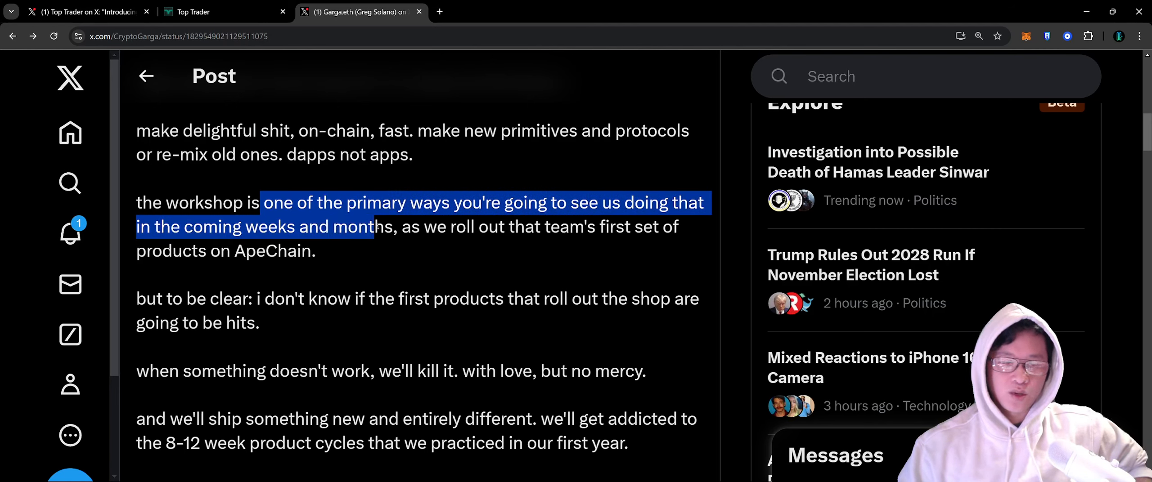
left_click_drag(367, 226, 683, 226)
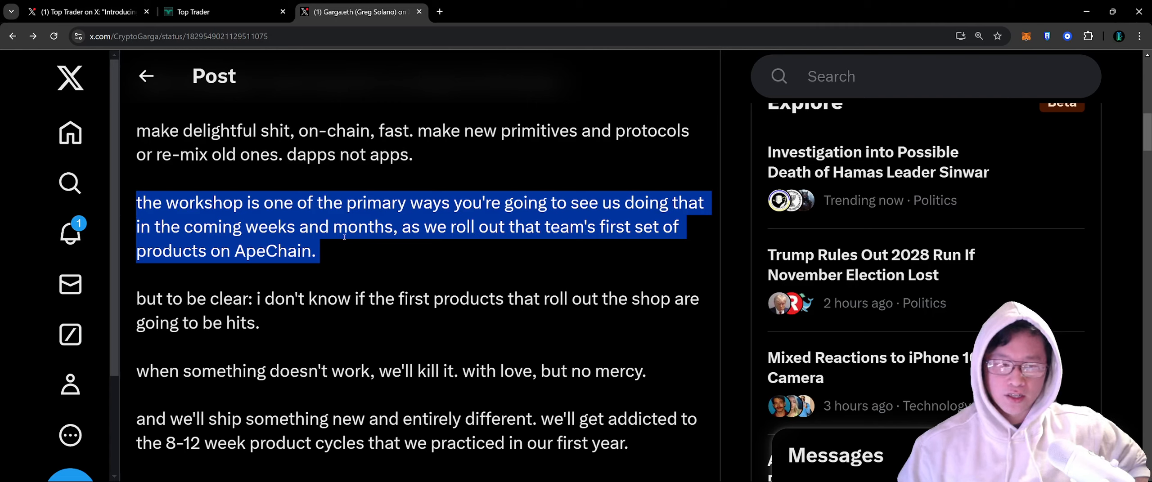
mouse_move(385, 260)
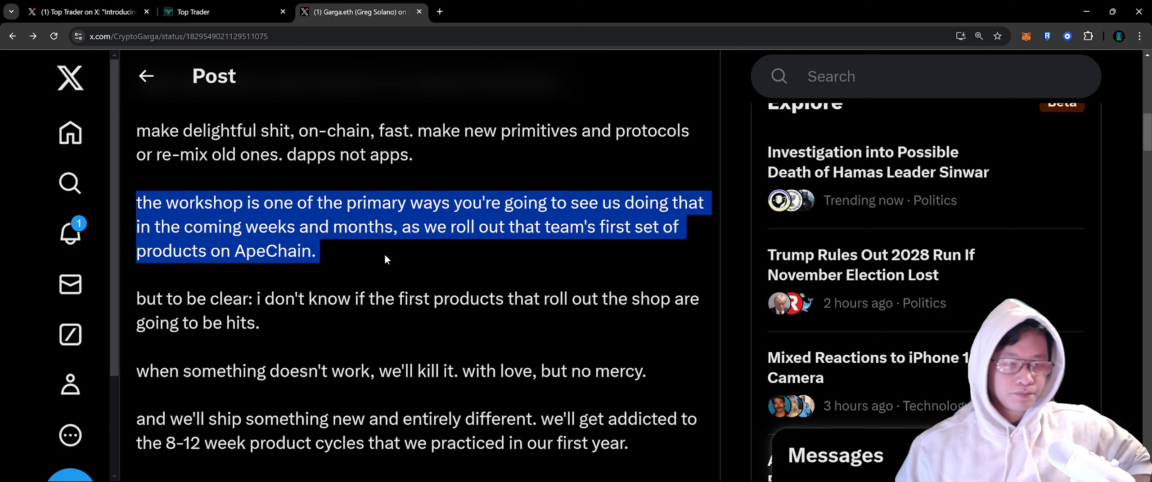
Highlight the passages on killing what doesn't work and 8-12 week product cycles
scroll("down", 3)
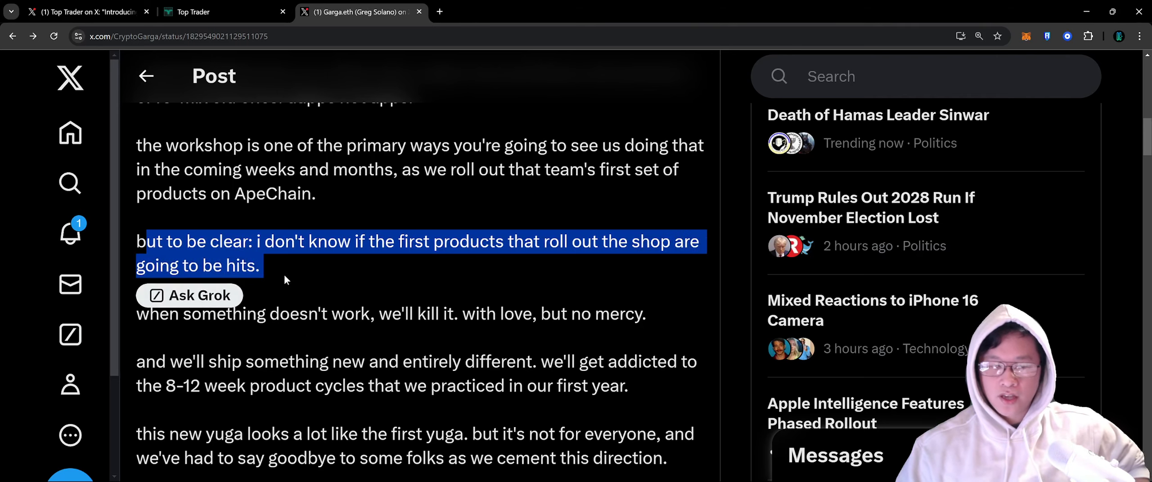
left_click_drag(249, 313, 485, 313)
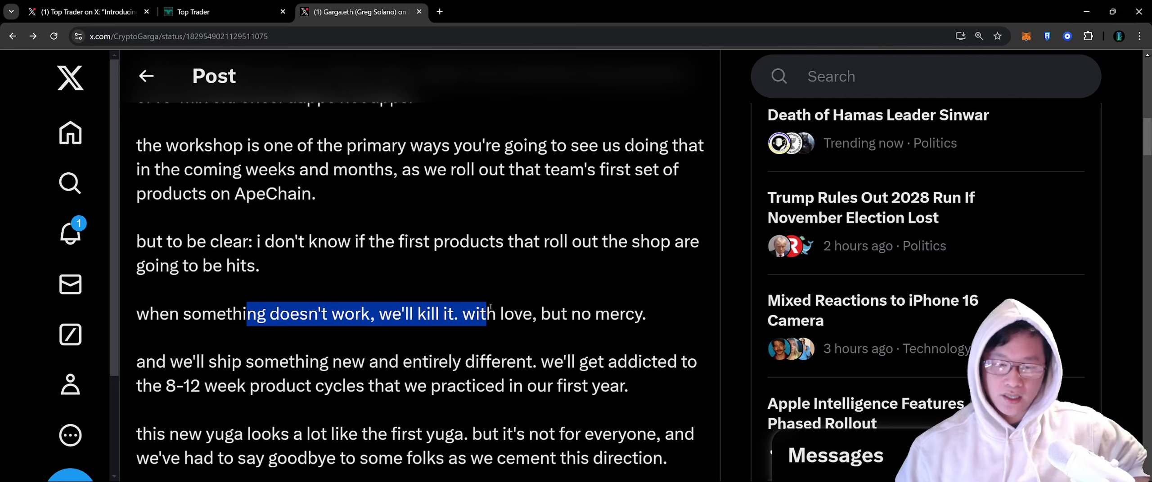
scroll("down", 3)
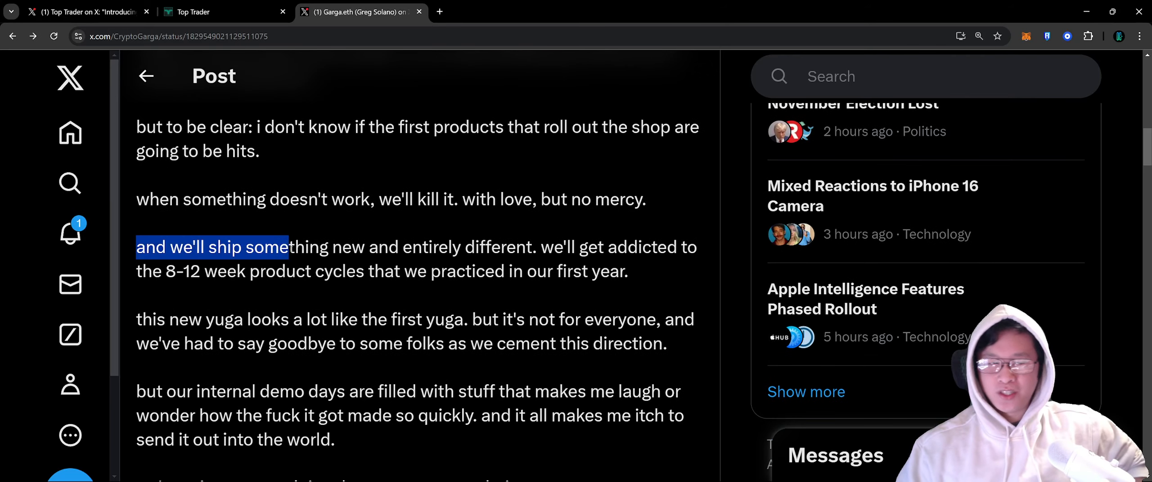
left_click_drag(289, 247, 532, 247)
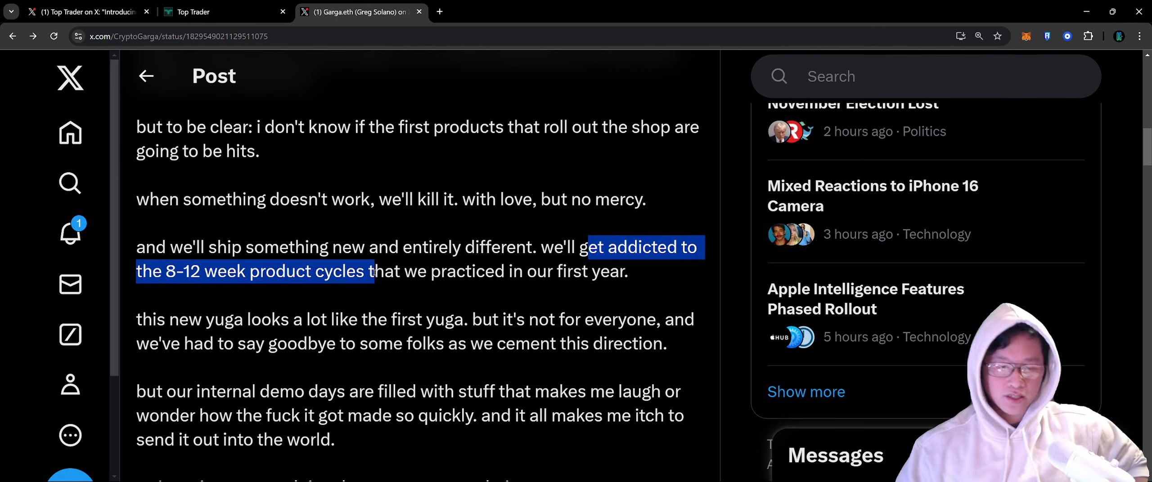
left_click_drag(375, 271, 632, 270)
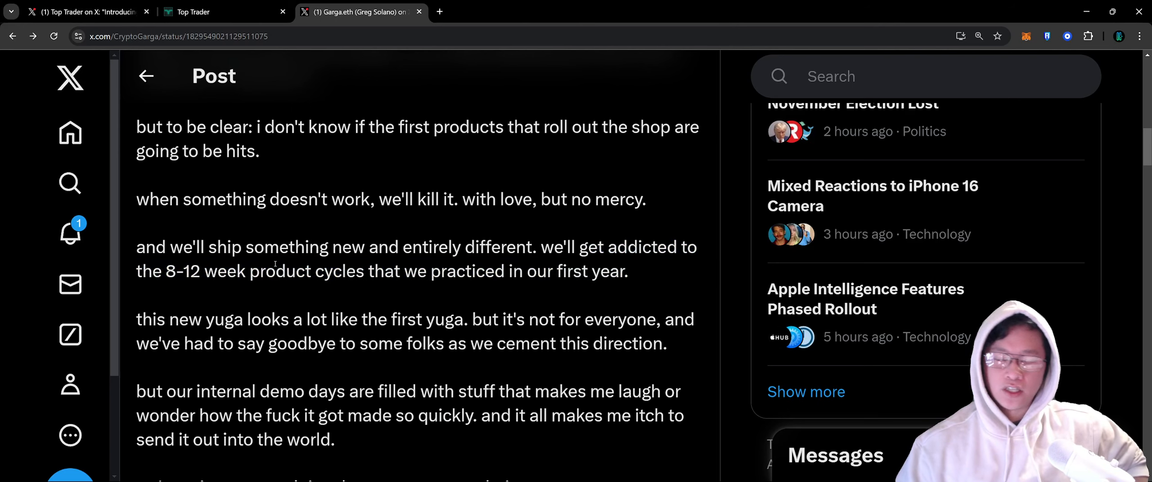
scroll("down", 3)
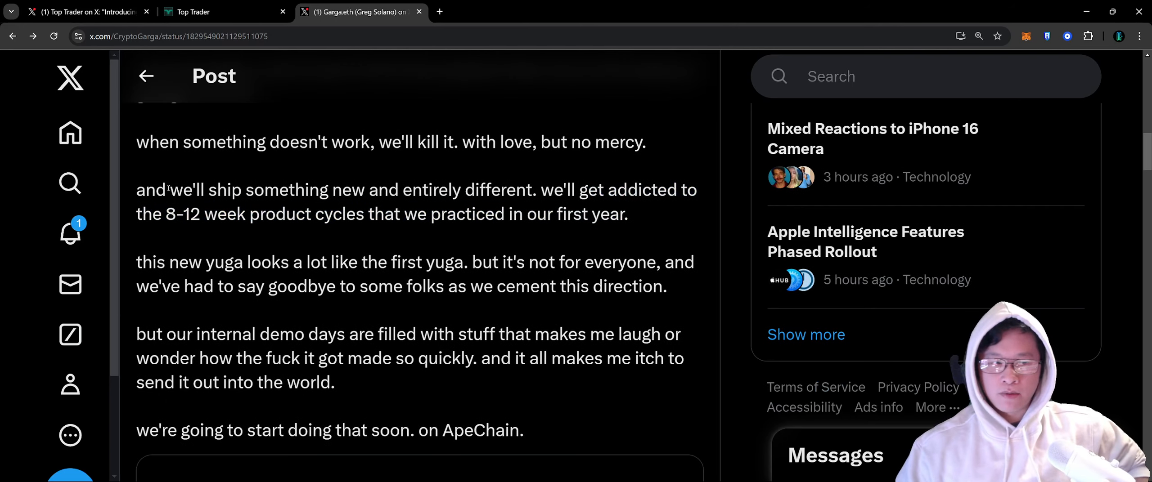
Highlight the lines on shipping something entirely different and the new Yuga versus first Yuga
left_click_drag(169, 189, 629, 214)
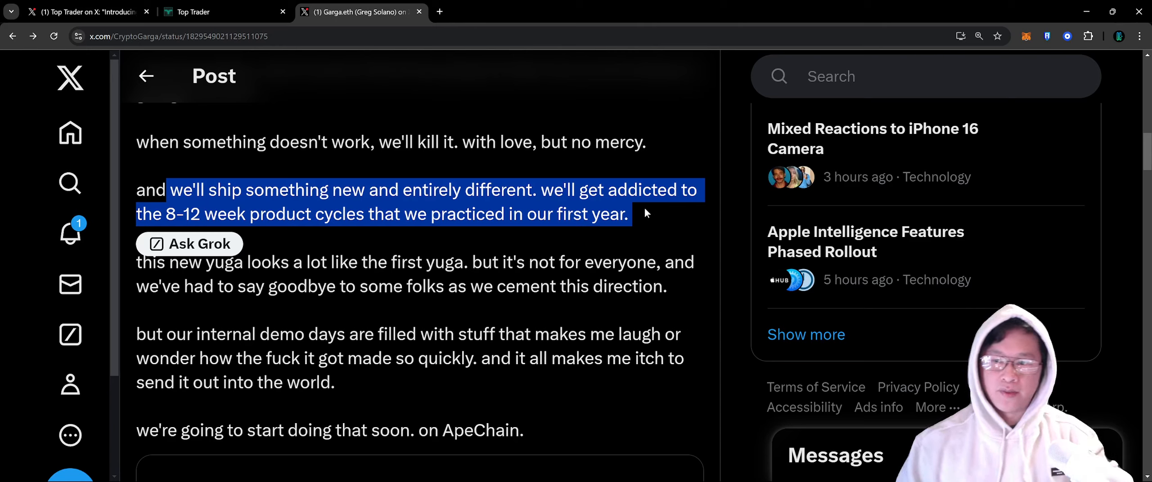
mouse_move(497, 246)
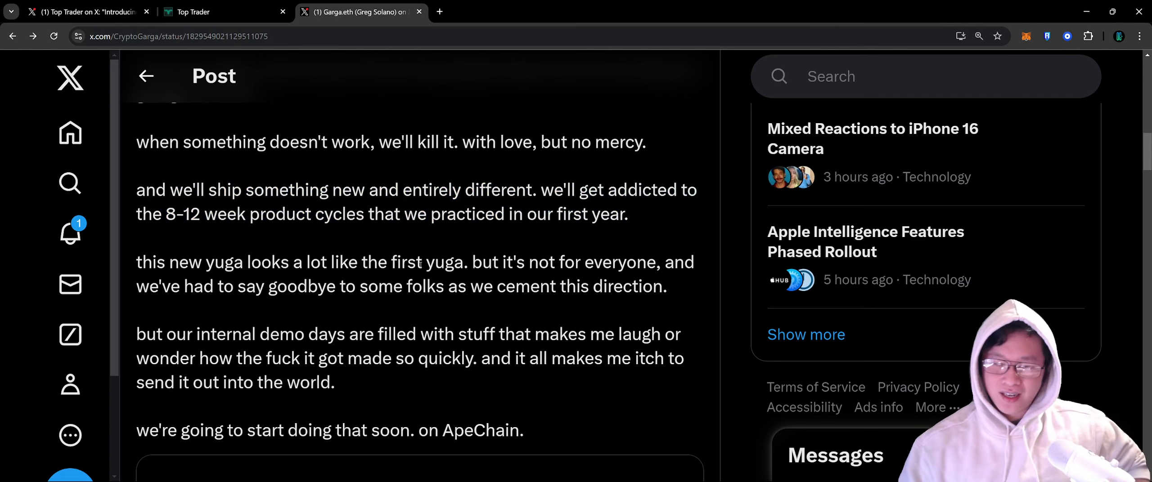
left_click_drag(141, 262, 359, 262)
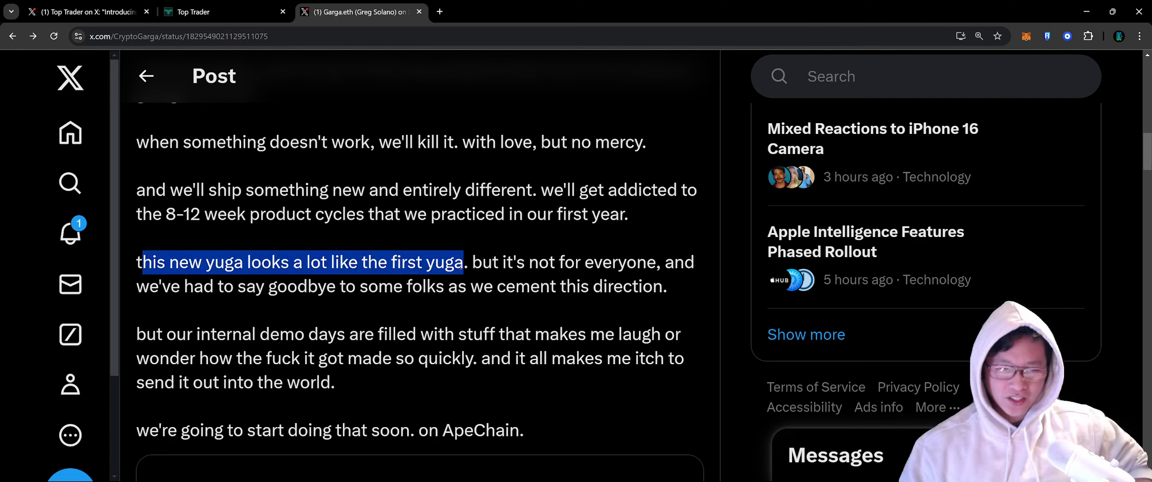
left_click_drag(464, 262, 639, 262)
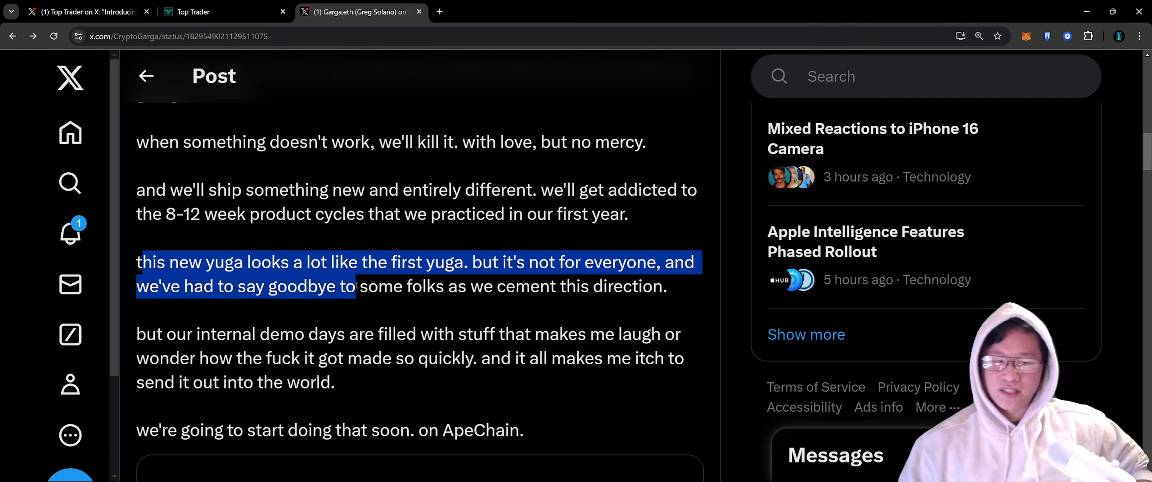
Highlight the internal demo days and made-so-quickly lines, reaching the post's end and Workshop image
left_click_drag(353, 286, 566, 286)
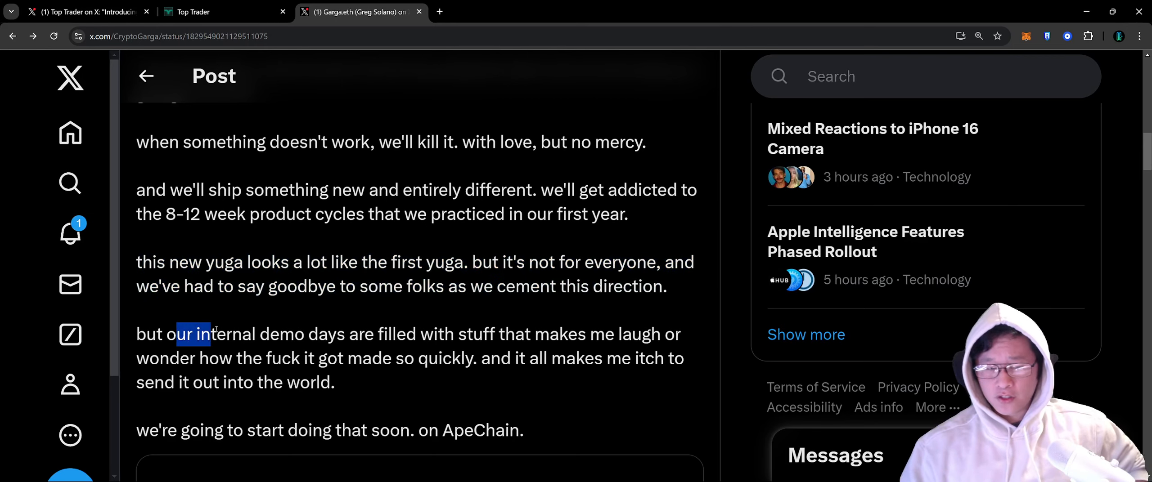
left_click_drag(177, 334, 650, 334)
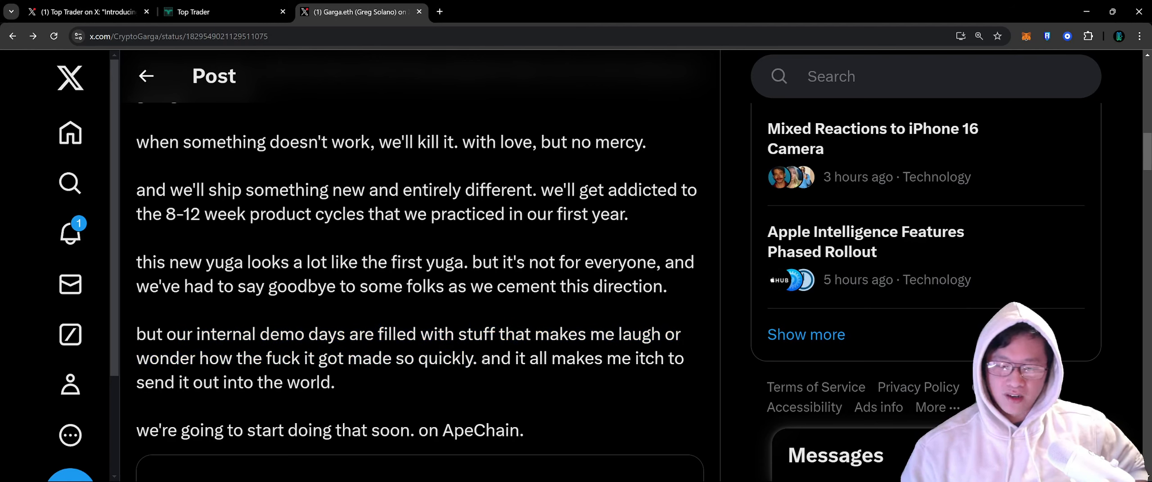
left_click_drag(362, 358, 476, 358)
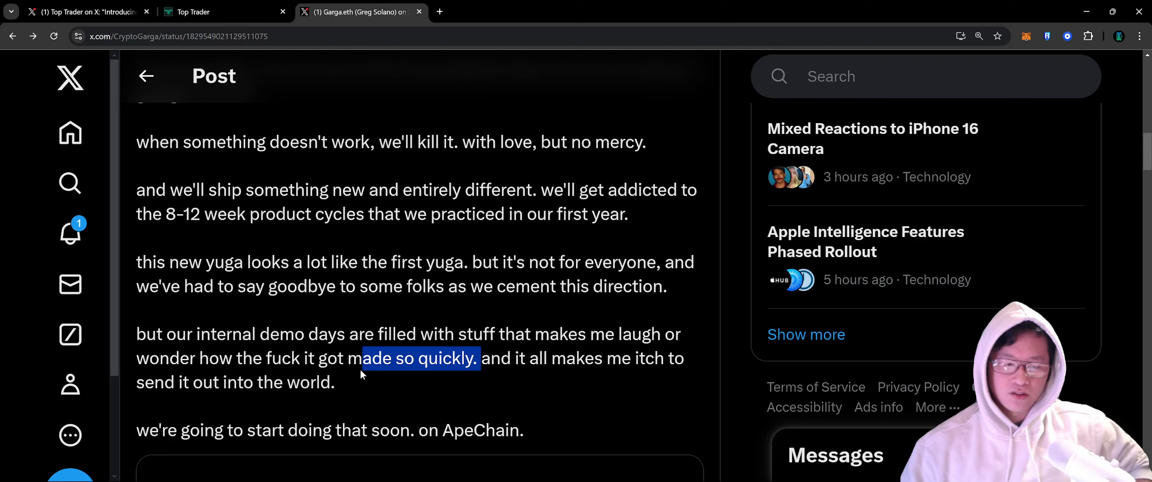
scroll("down", 3)
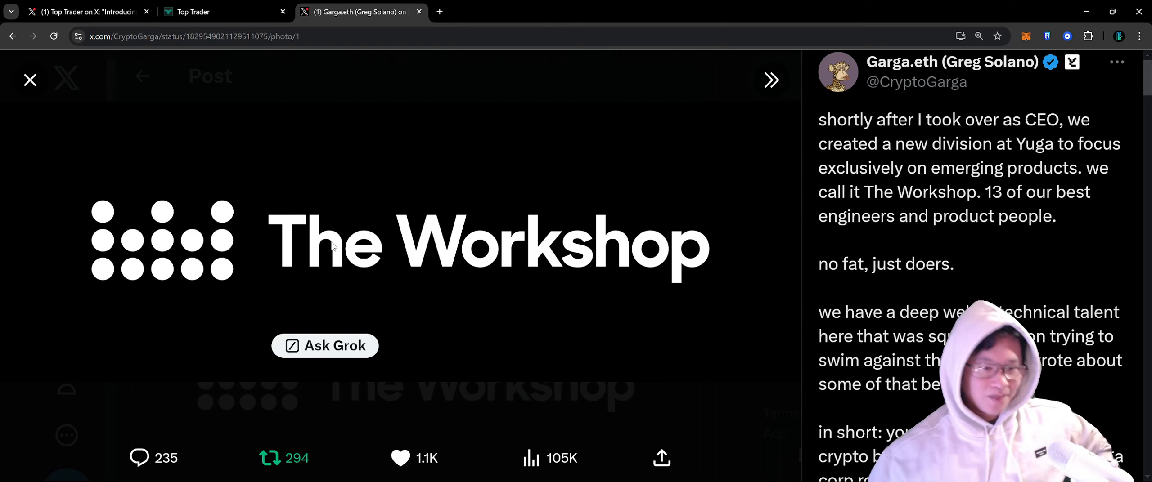
mouse_move(520, 201)
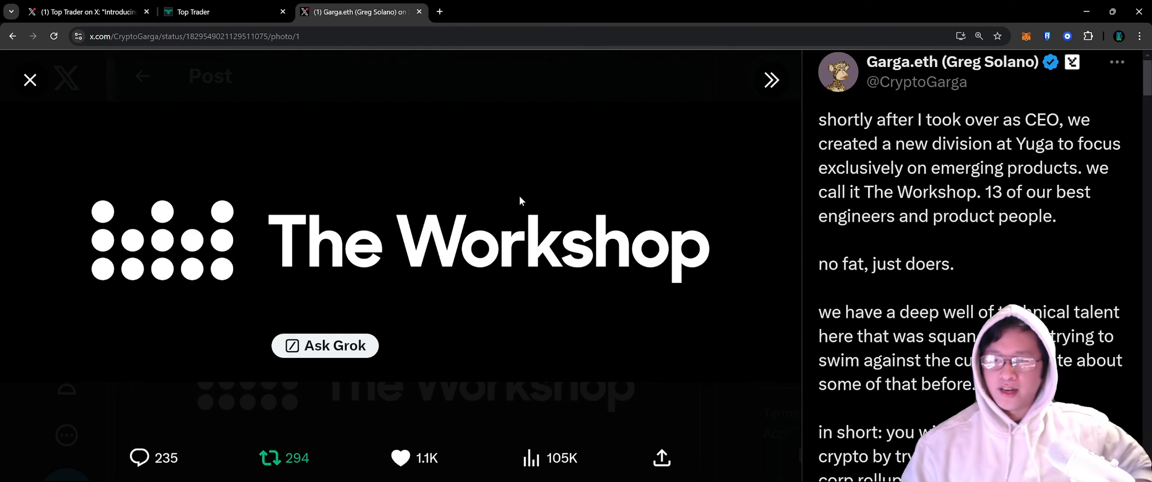
mouse_move(367, 239)
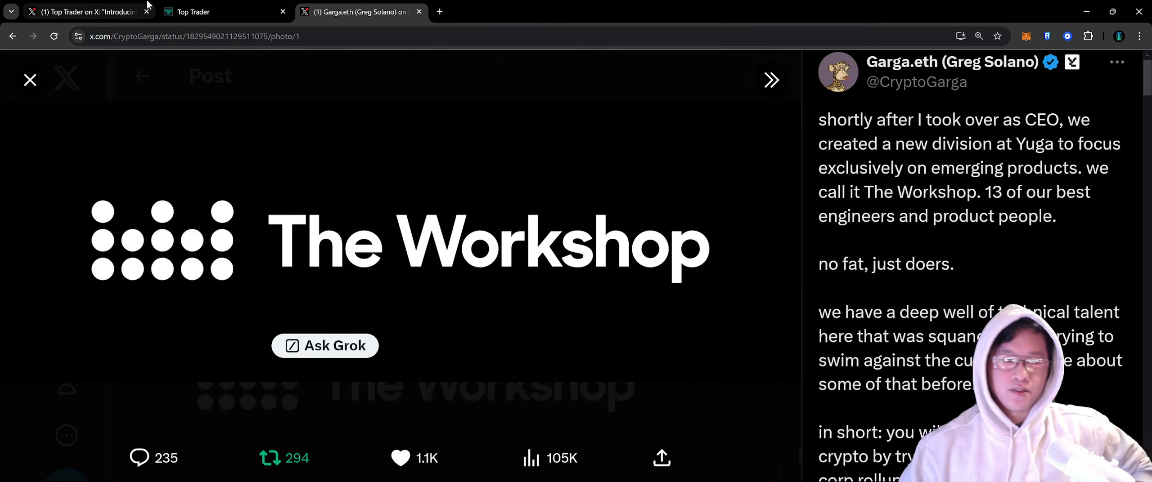
left_click(221, 12)
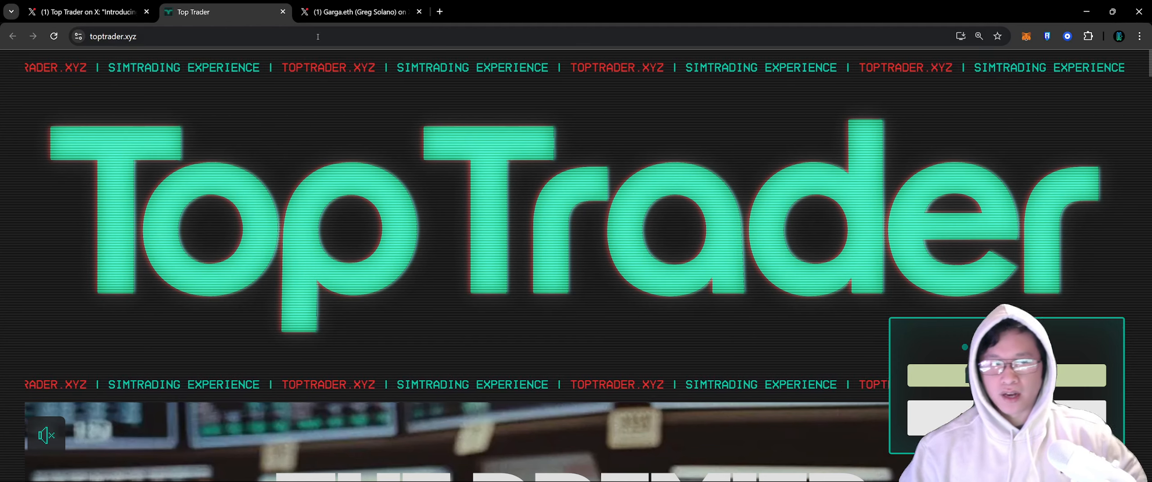
left_click(360, 12)
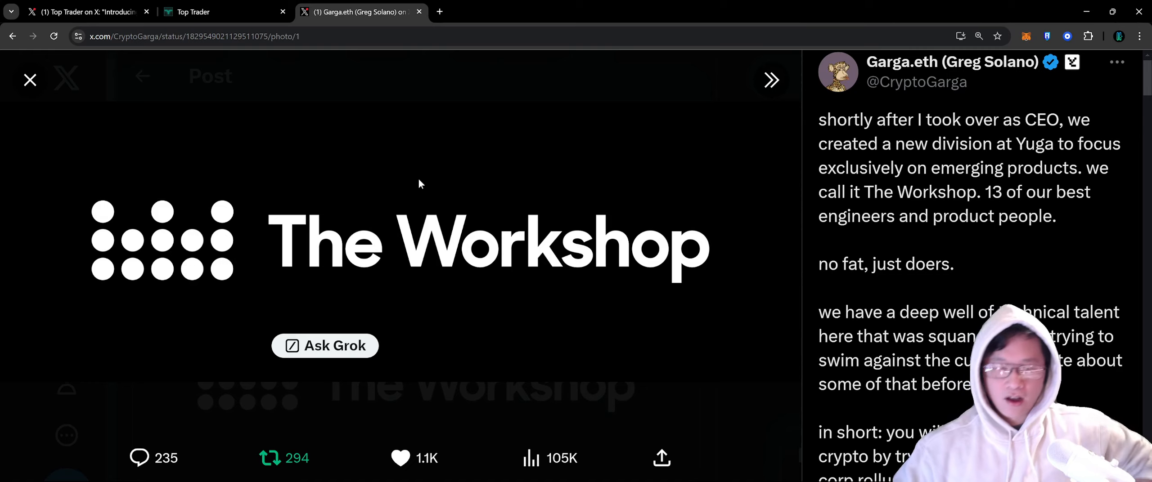
mouse_move(472, 285)
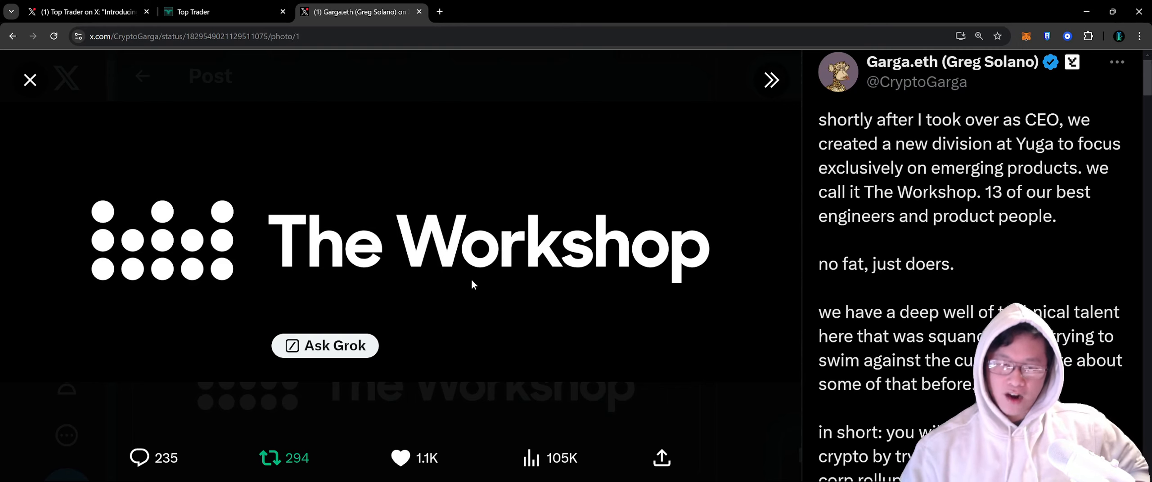
mouse_move(494, 361)
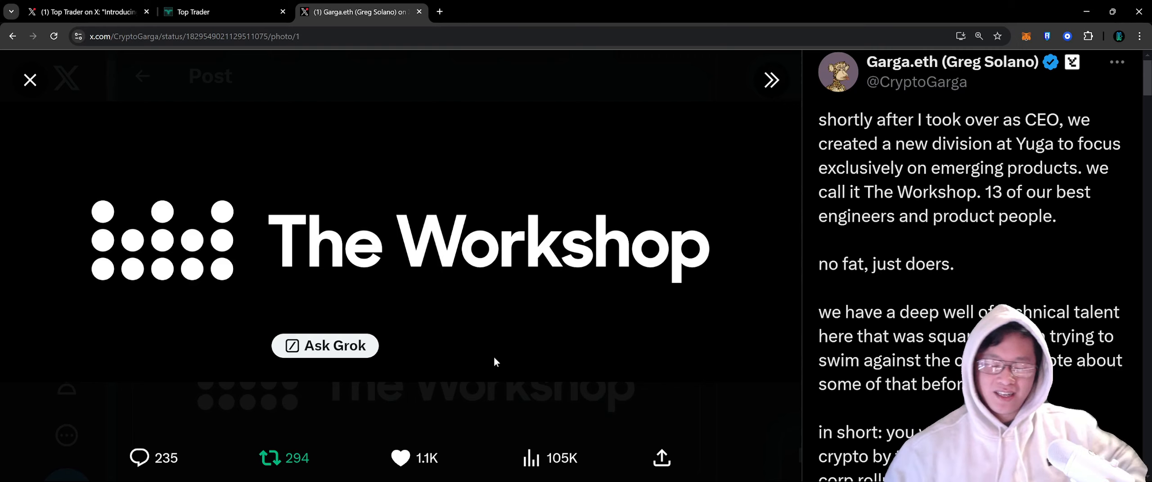
mouse_move(565, 311)
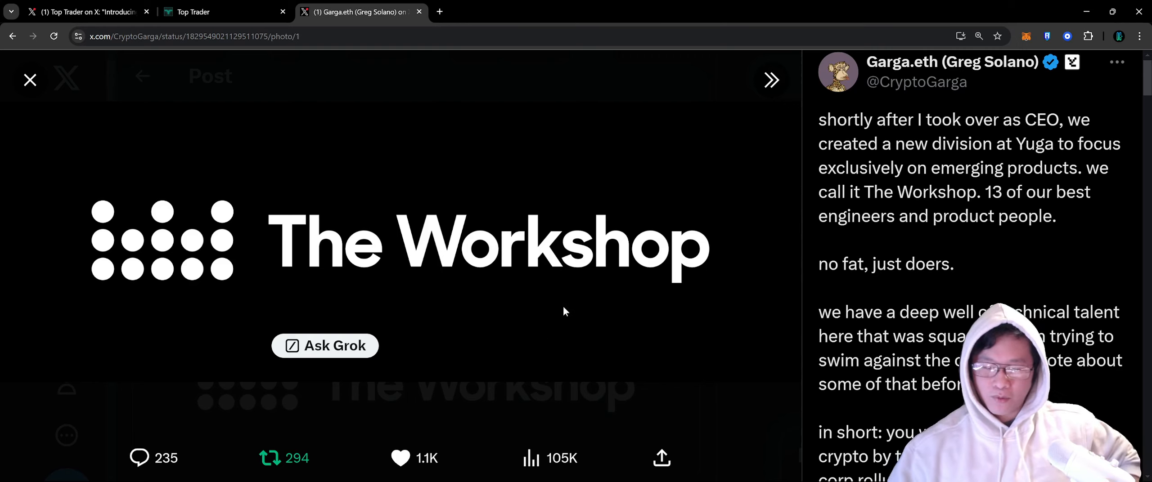